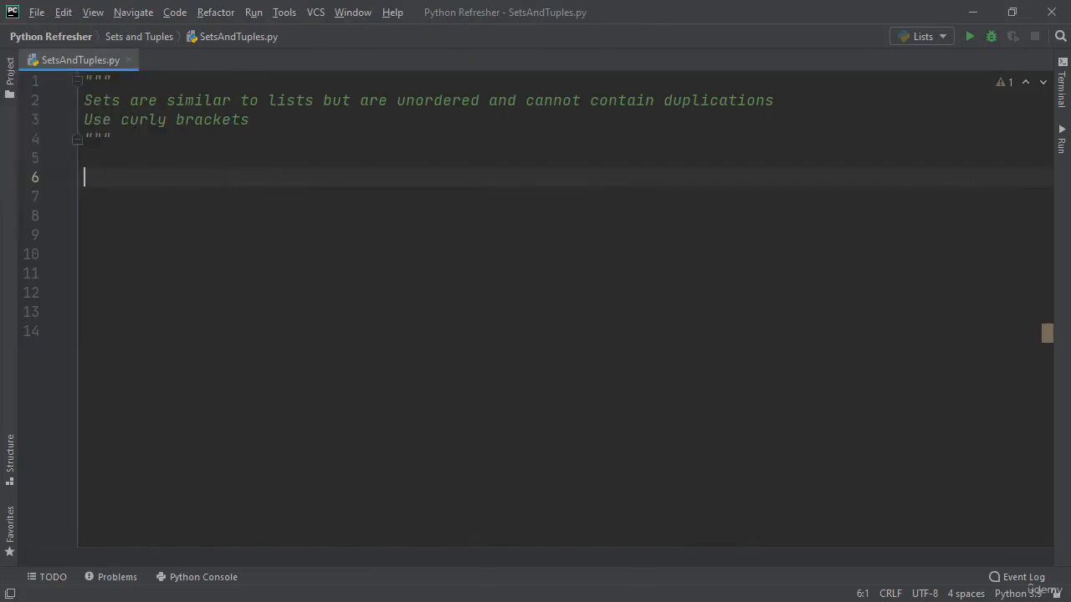
pyautogui.moveTo(224, 175)
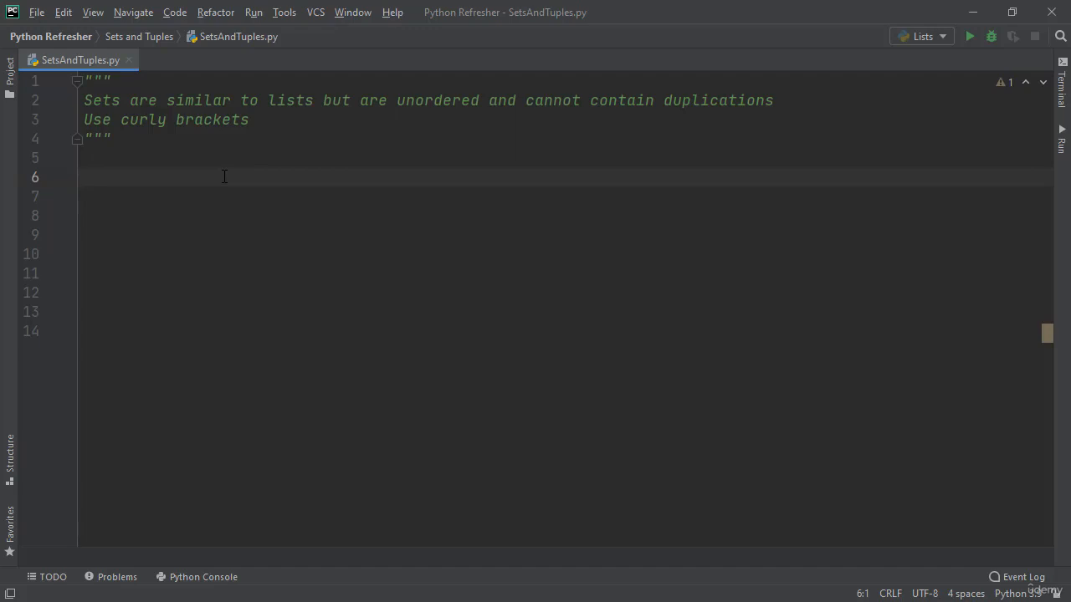
# Step: Add my_set = {1, 2, 3, 4, 5, 1, 2} below the docstring, then print(my_set)
pyautogui.write('my_set')
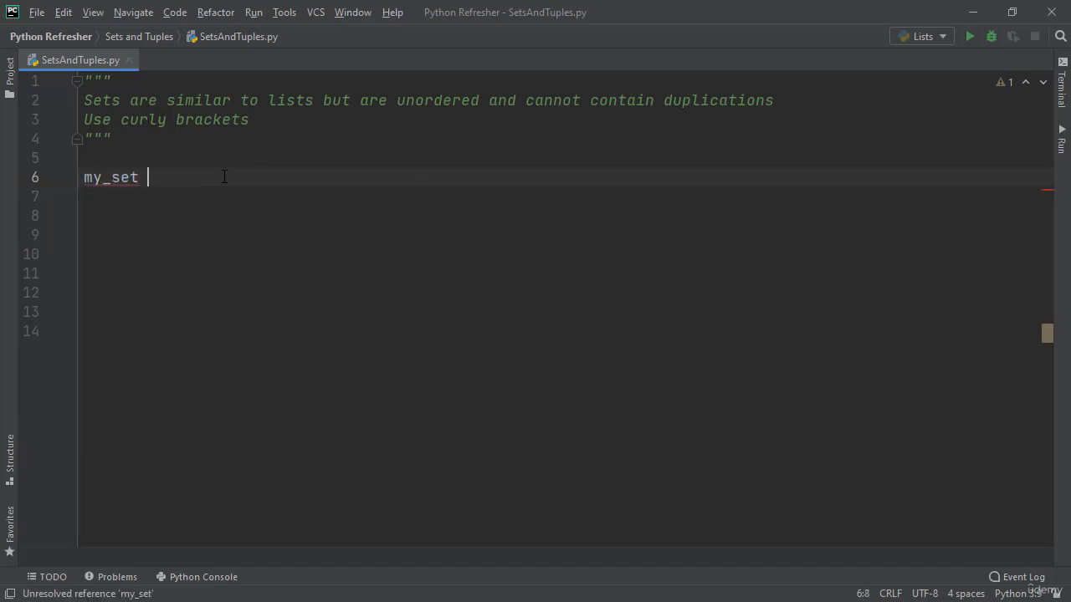
pyautogui.write('= {1, 2}')
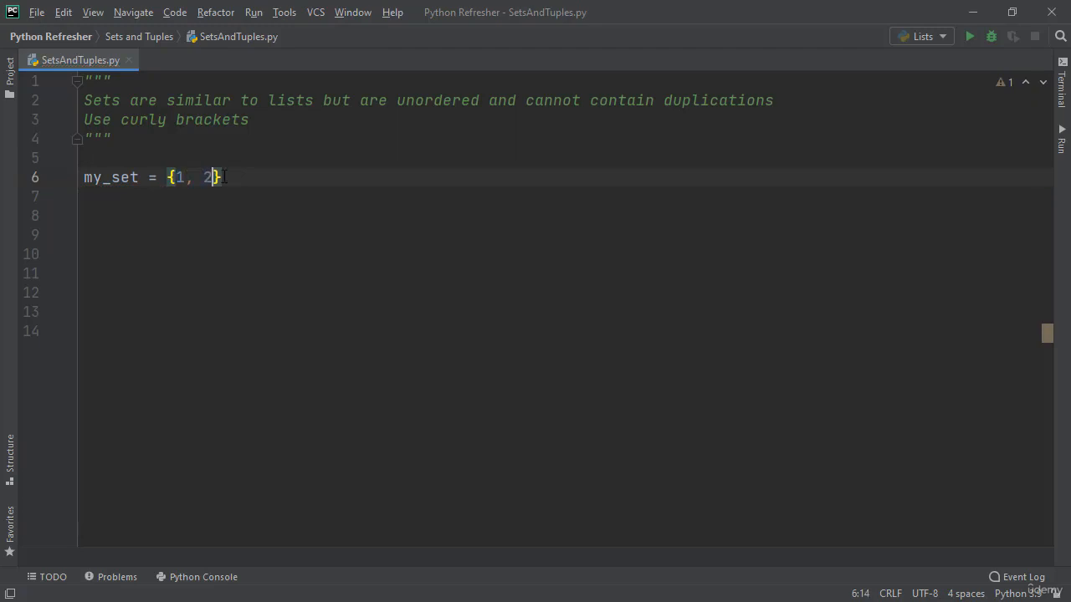
pyautogui.write(',3, 4, 5, 1, 2')
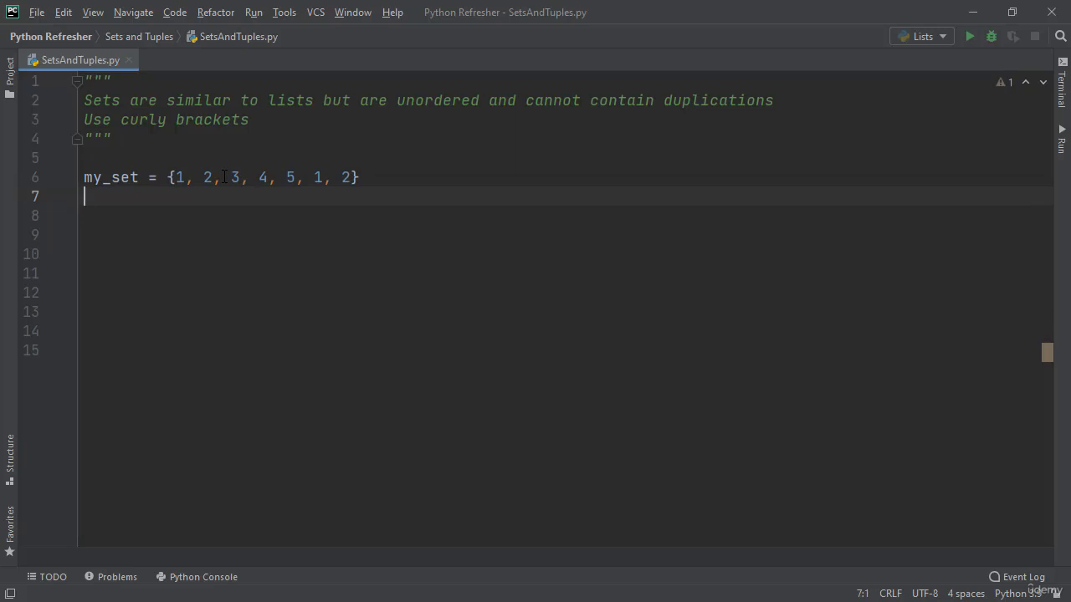
pyautogui.write('p')
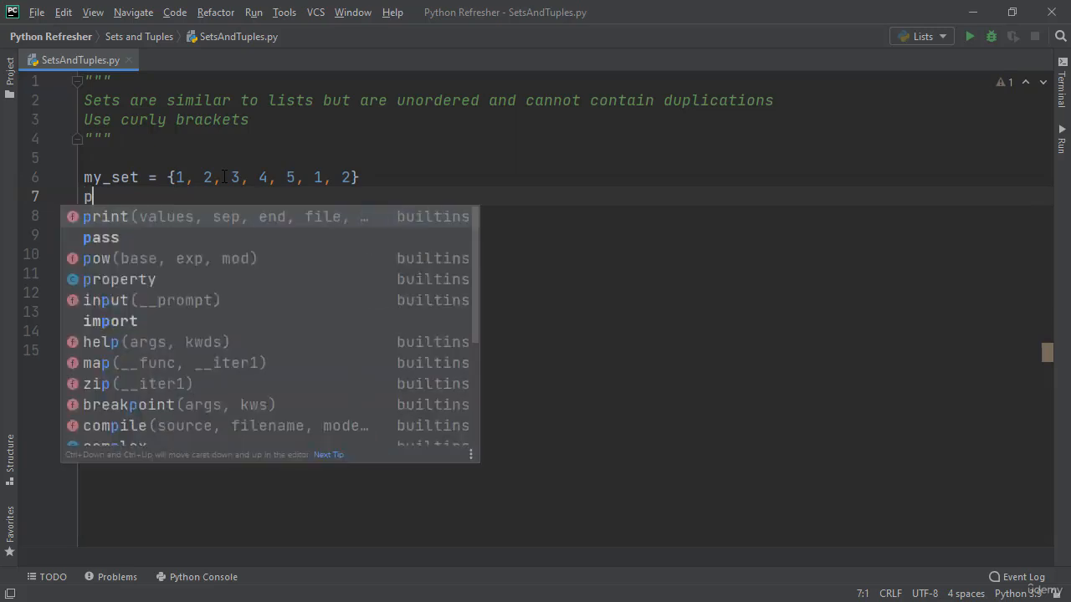
pyautogui.write('rint(my_set')
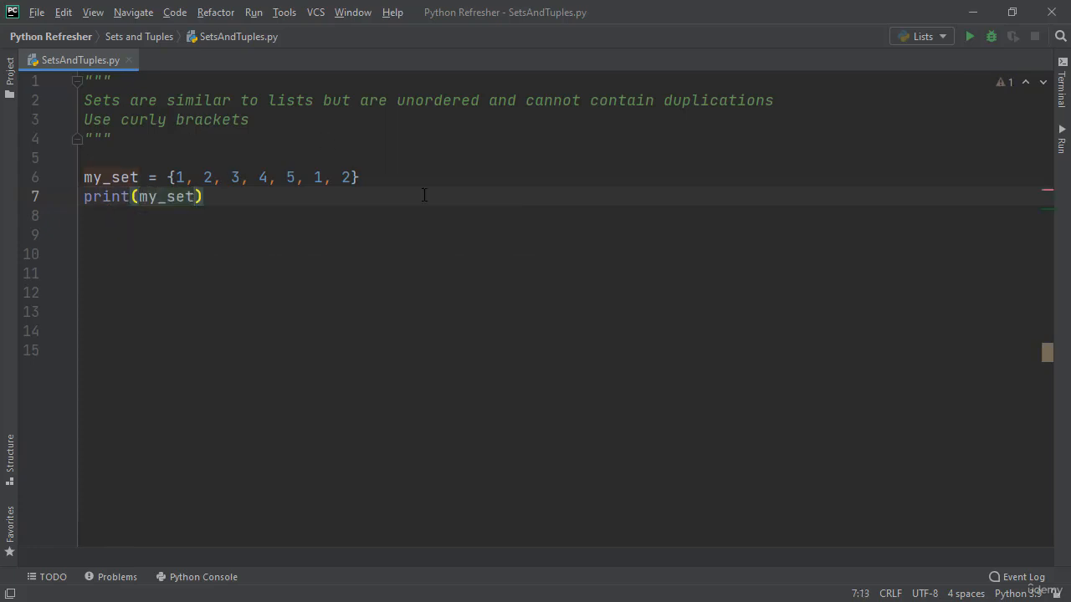
# Step: Run SetsAndTuples.py to see the deduplicated set {1, 2, 3, 4, 5}
pyautogui.click(970, 36)
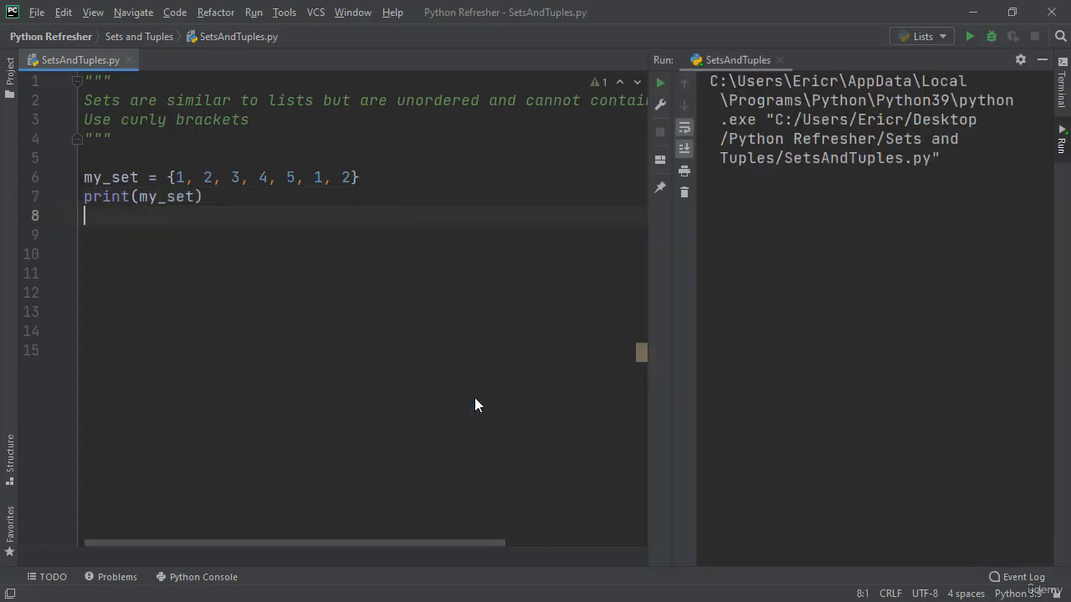
pyautogui.click(970, 36)
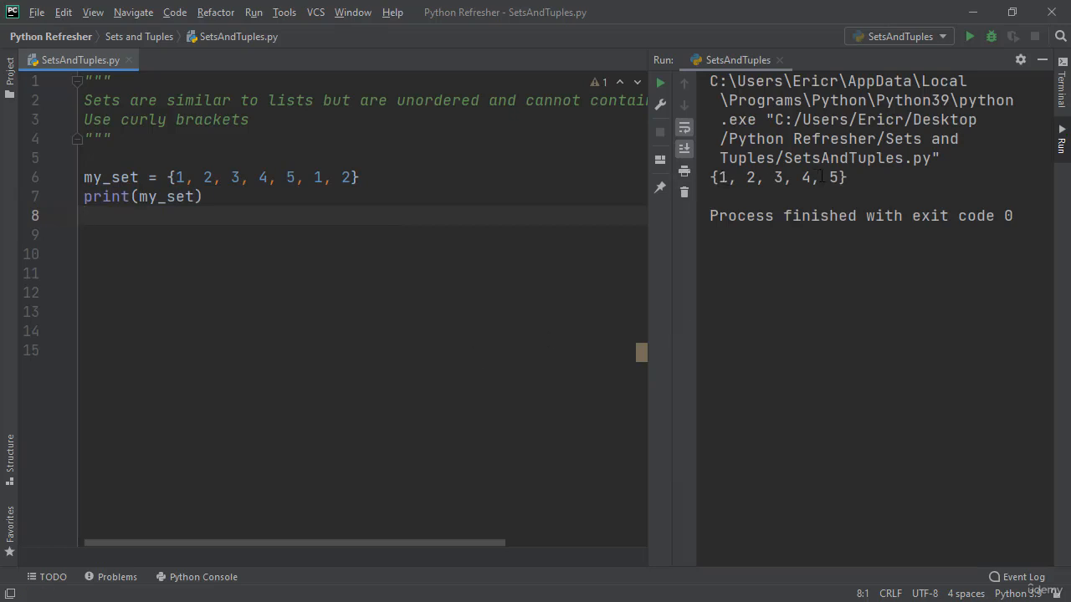
pyautogui.moveTo(873, 232)
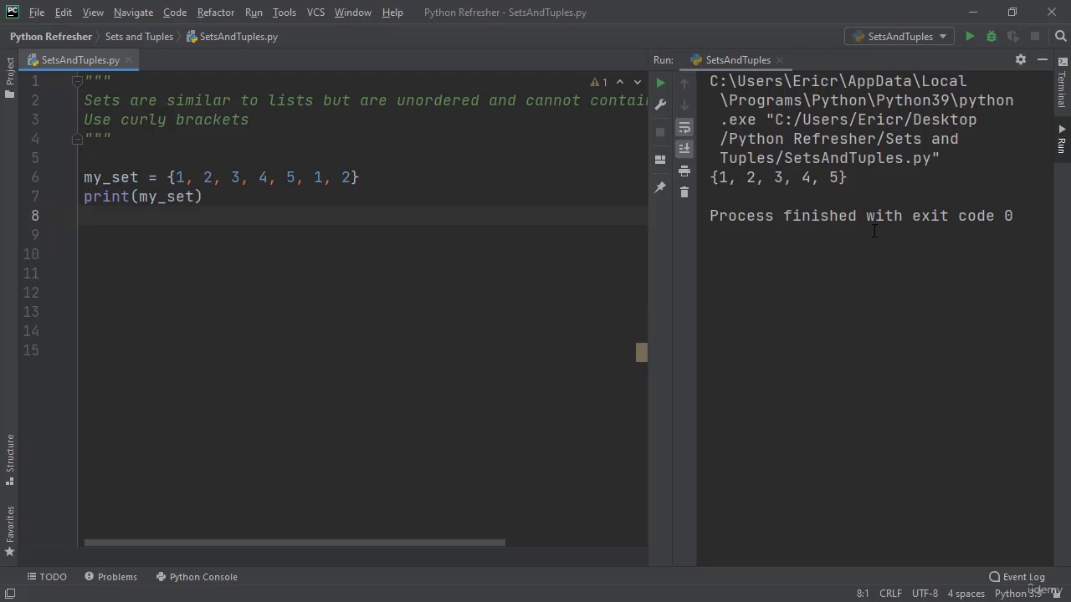
pyautogui.moveTo(594, 231)
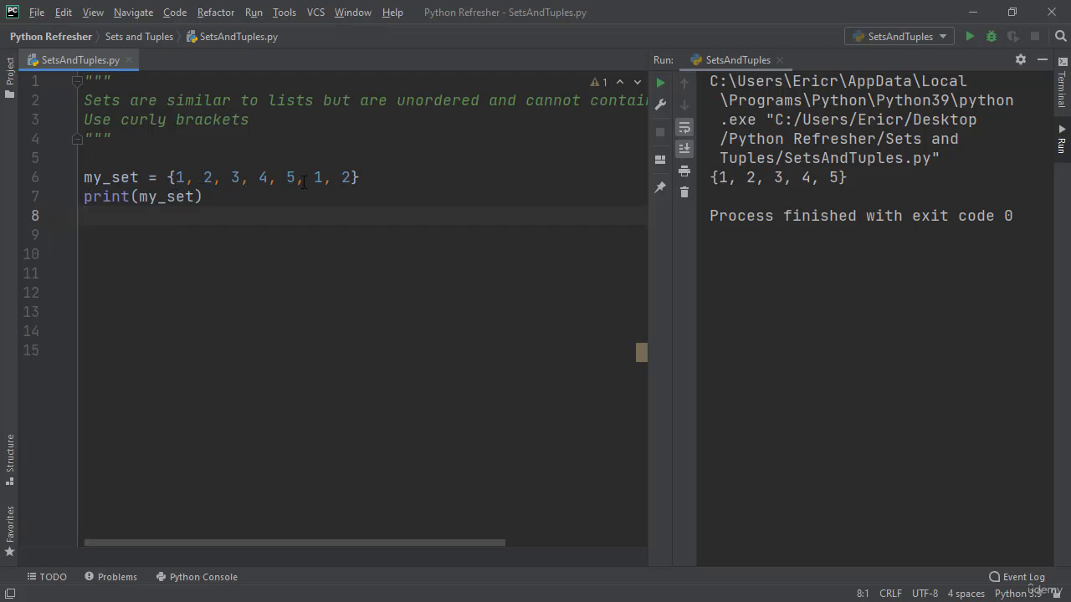
pyautogui.moveTo(282, 204)
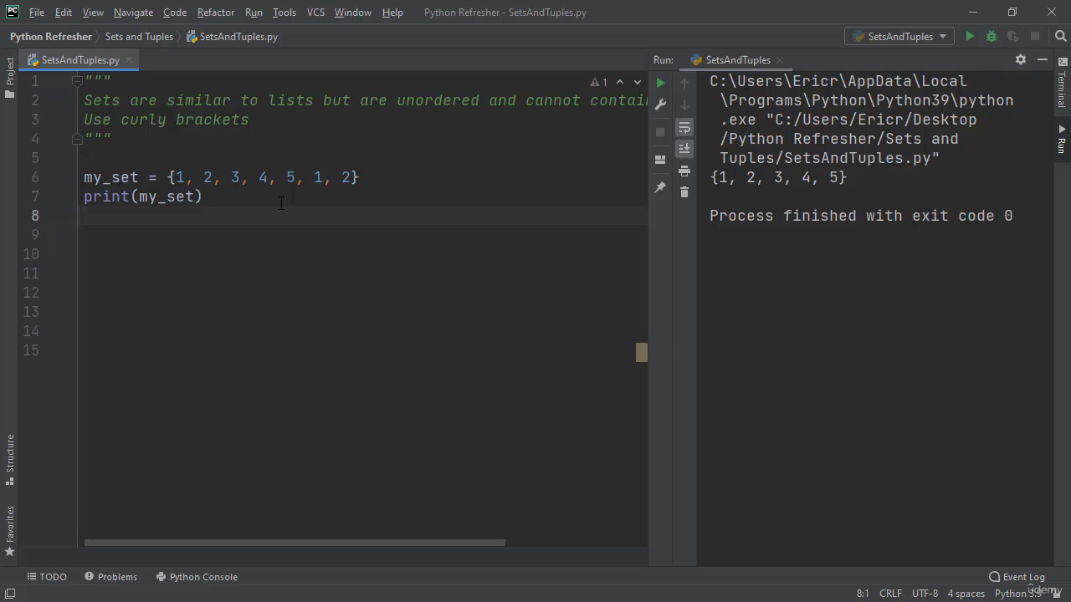
# Step: Add print(len(my_set)) and rerun the script, outputting 5
pyautogui.write('print(')
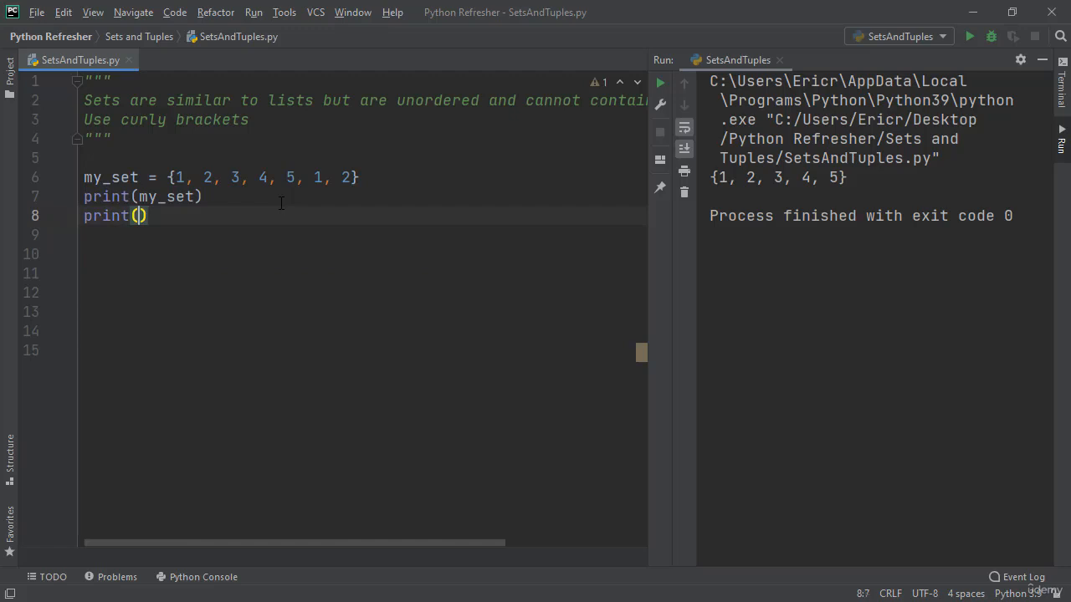
pyautogui.write('my_set')
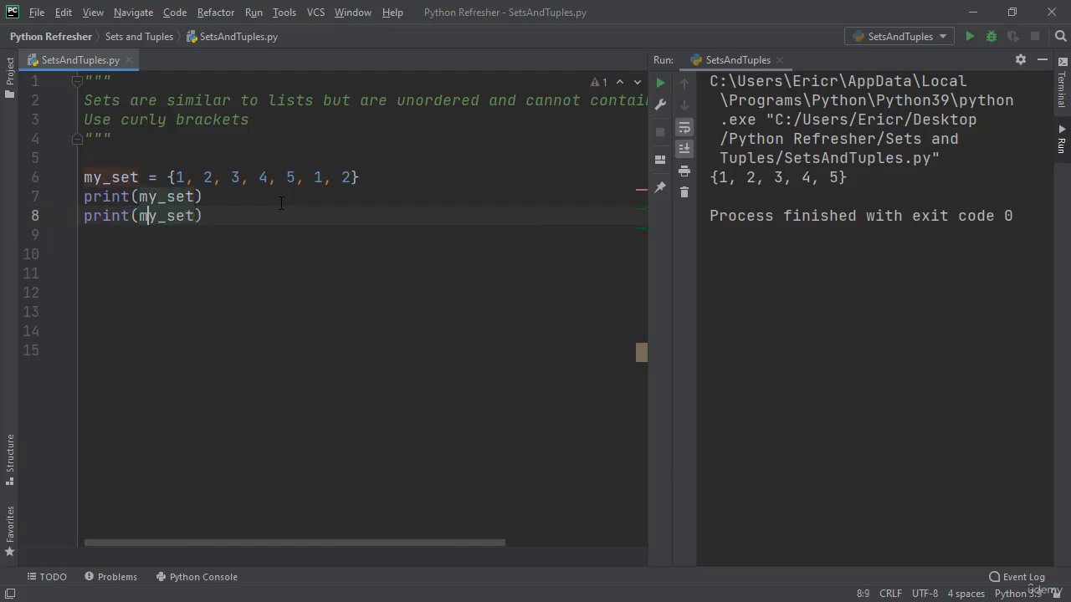
pyautogui.write('len(')
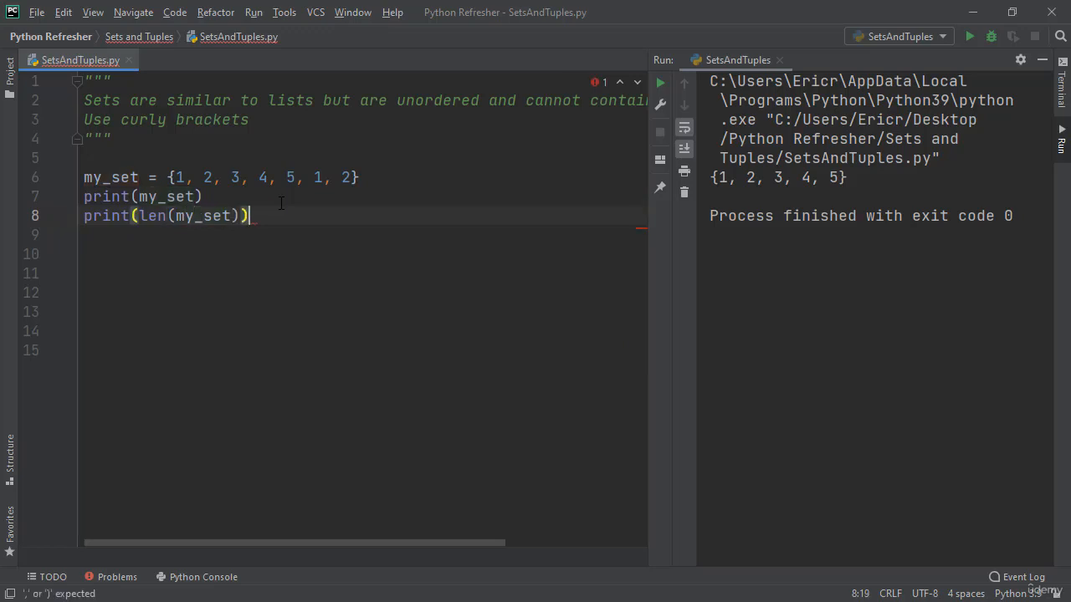
pyautogui.click(660, 82)
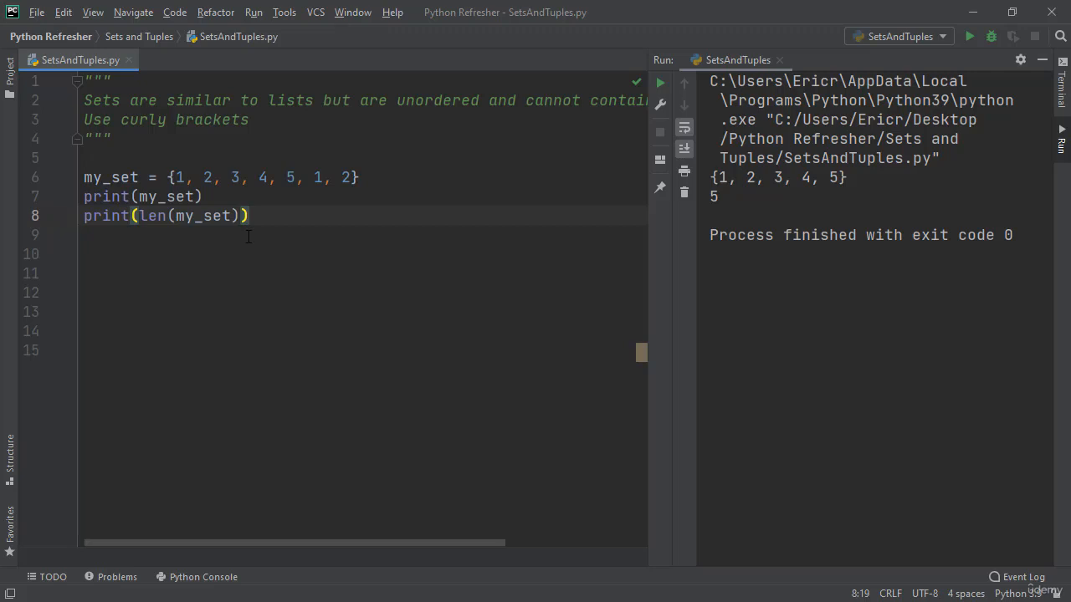
pyautogui.moveTo(773, 199)
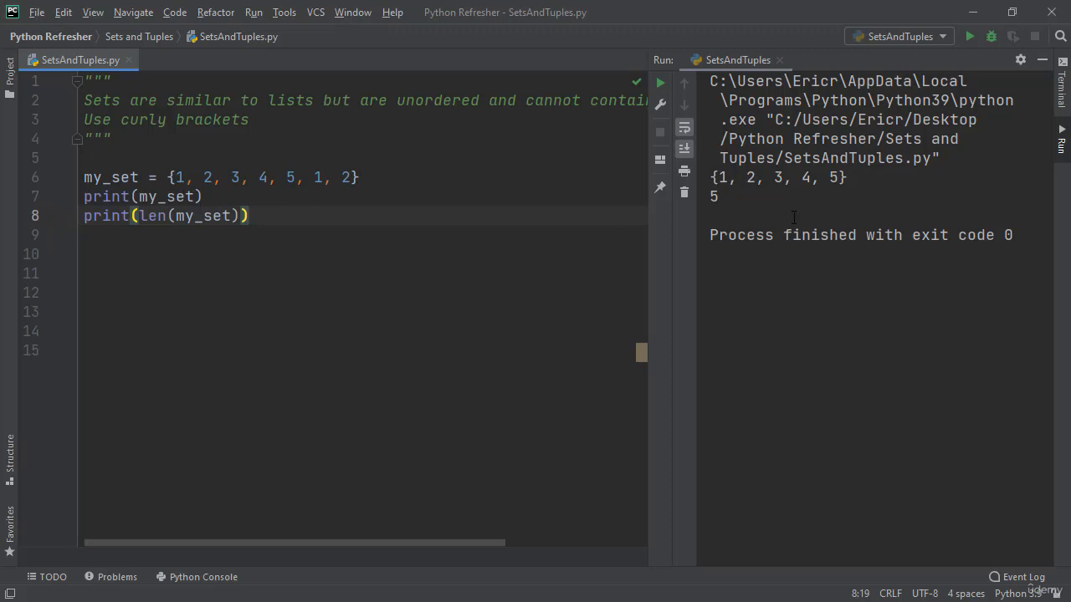
pyautogui.moveTo(483, 235)
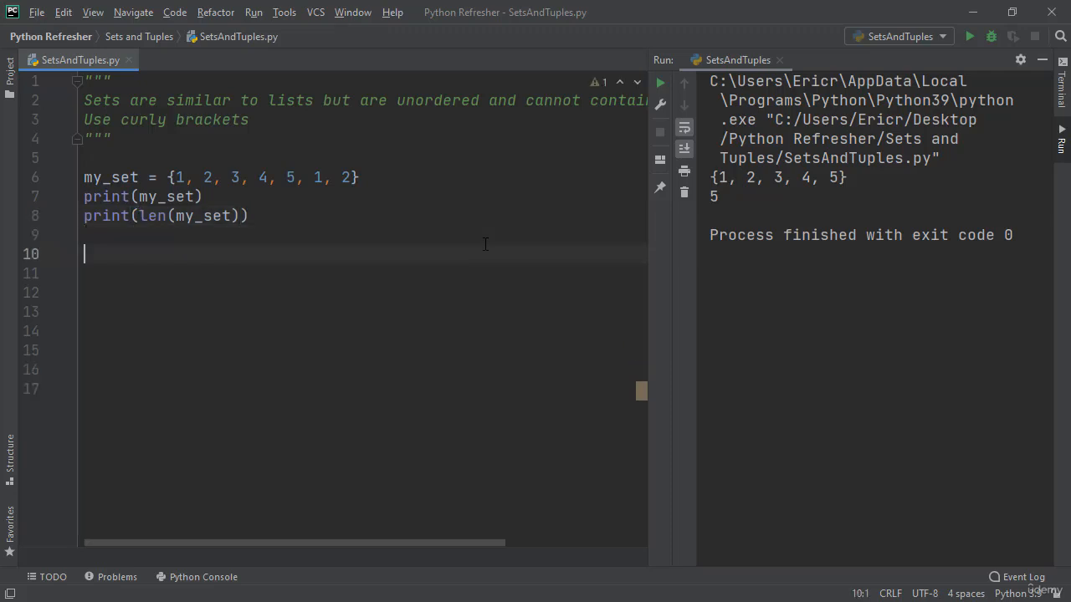
# Step: Write a for x in my_set loop printing x, run it to list 1–5
pyautogui.write('for x i')
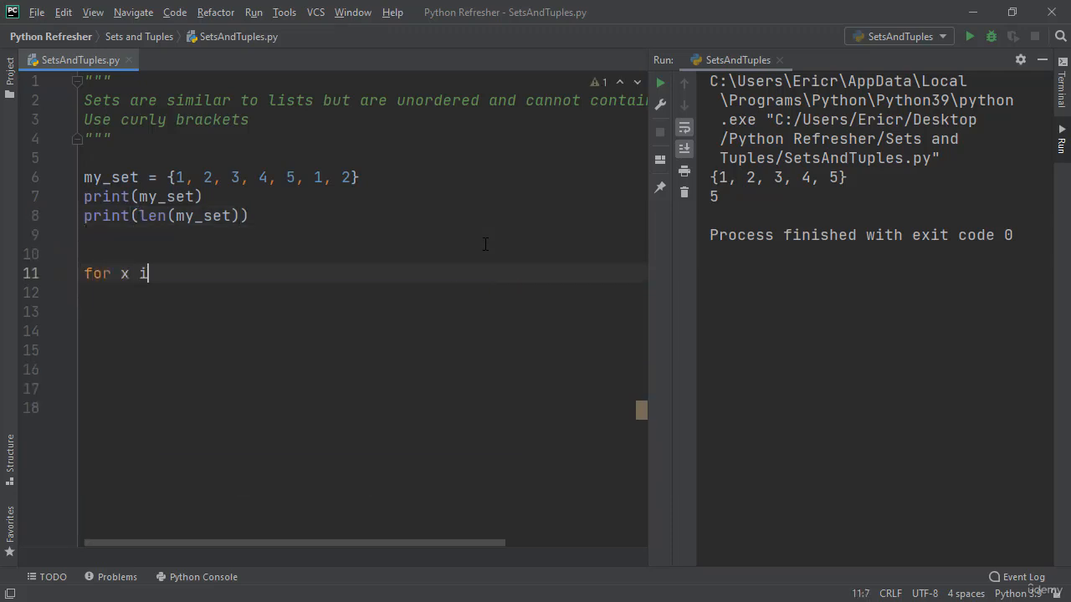
pyautogui.write('n my_set')
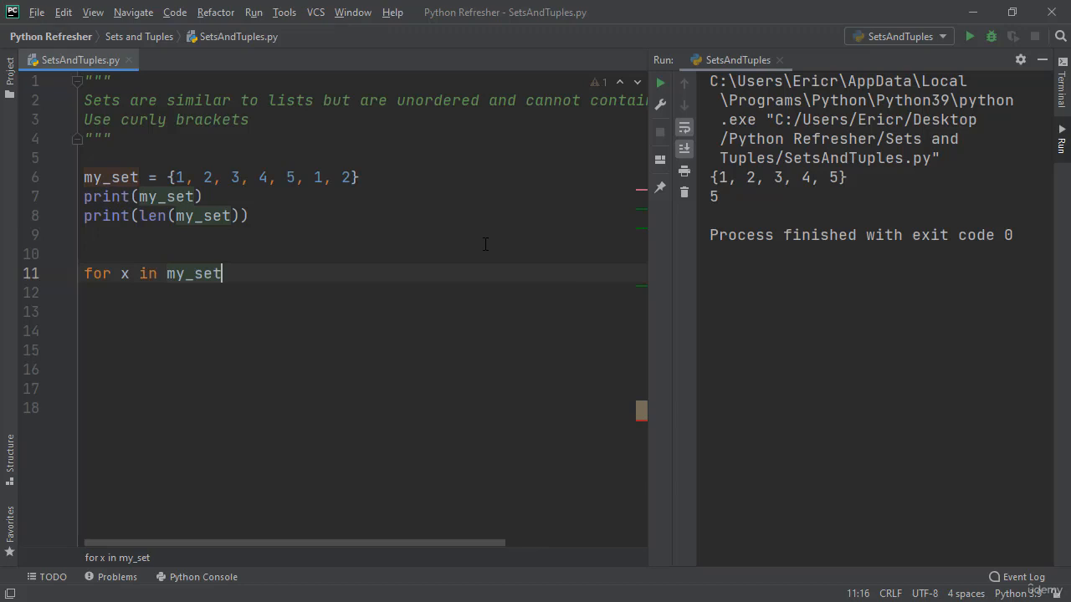
pyautogui.write(':')
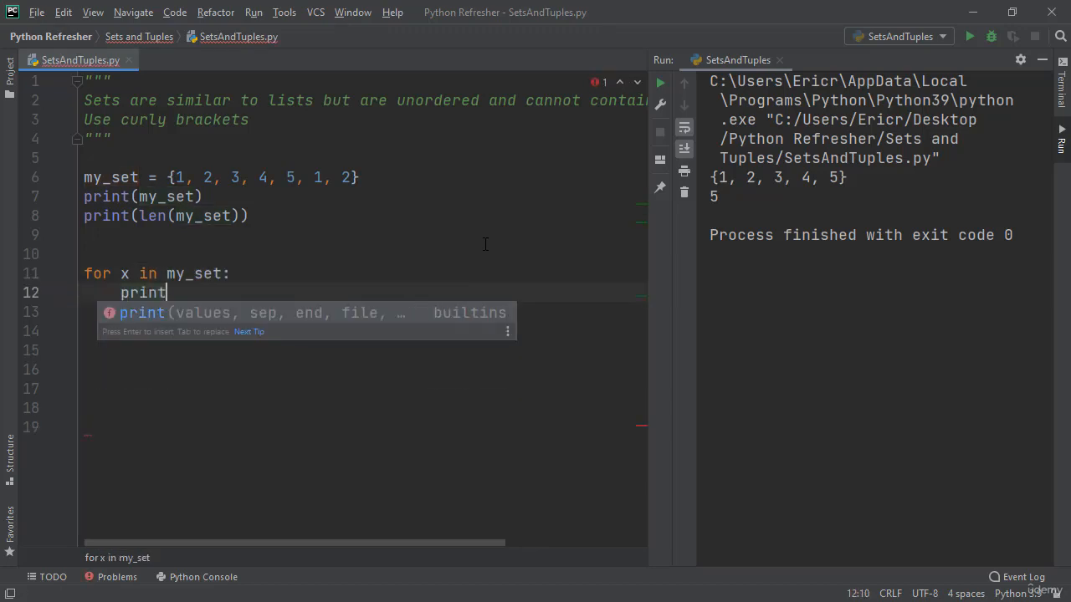
pyautogui.write('(x)')
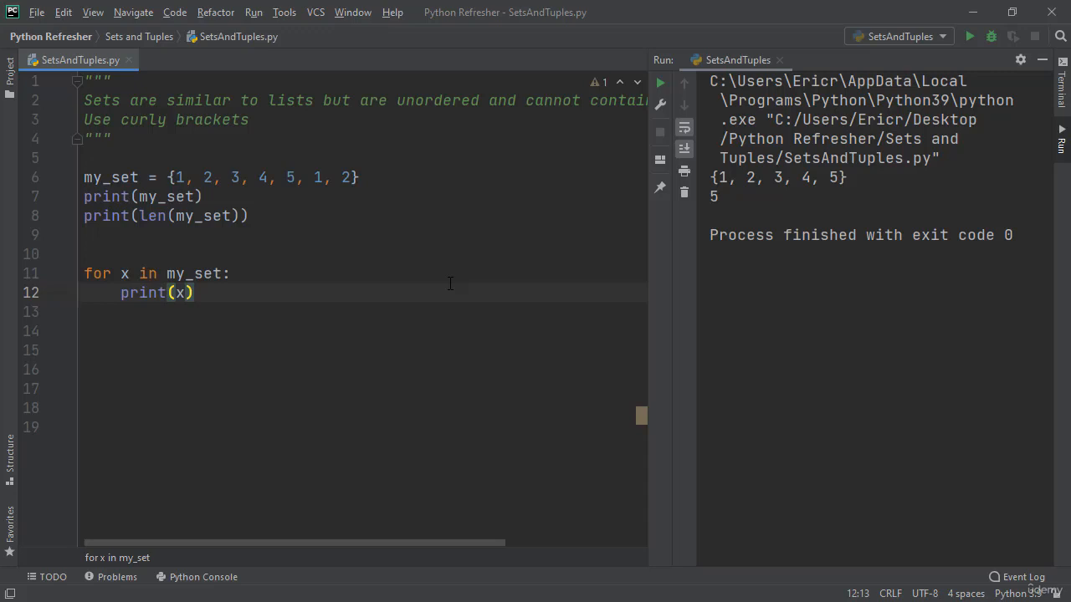
pyautogui.moveTo(496, 451)
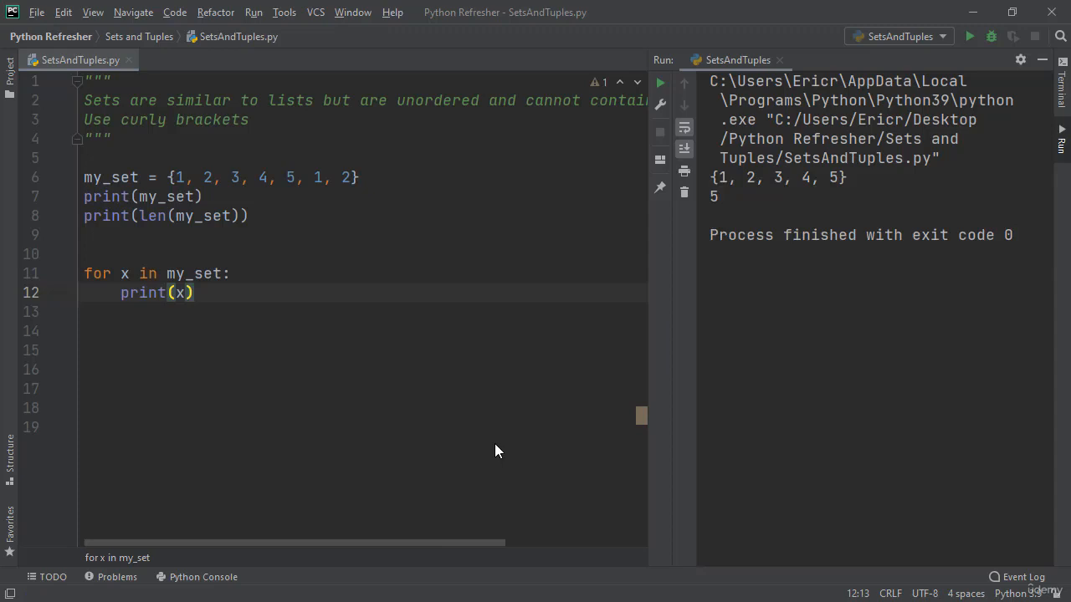
pyautogui.click(969, 36)
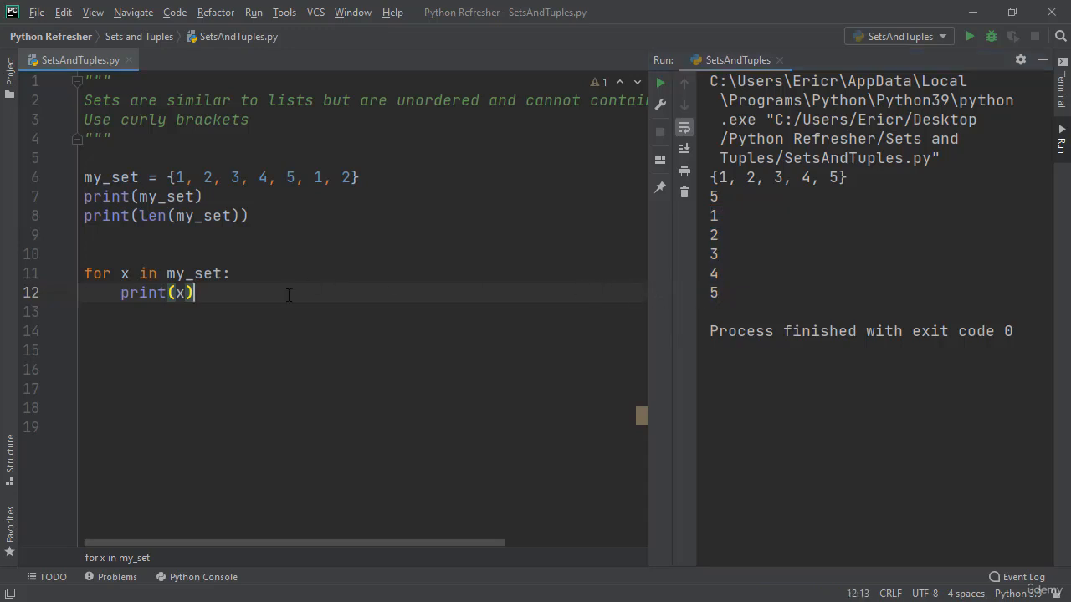
pyautogui.press('Enter')
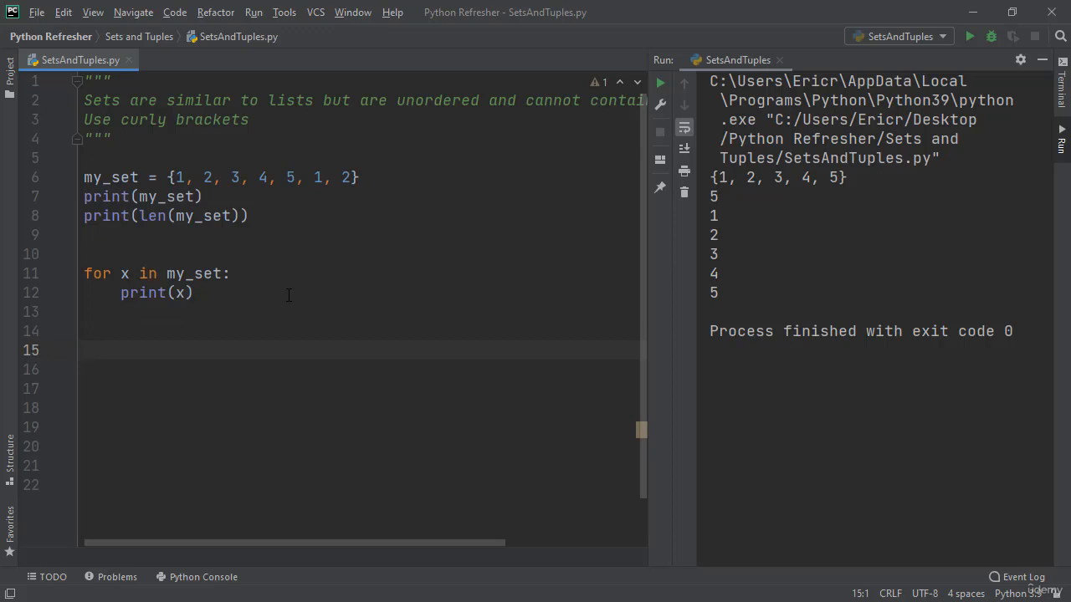
pyautogui.moveTo(321, 217)
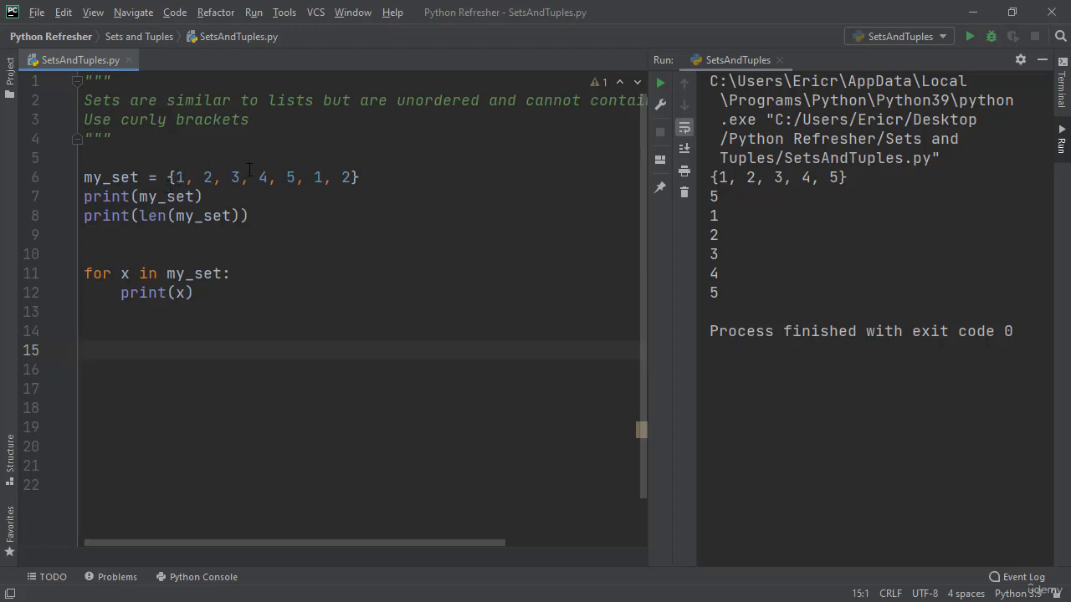
pyautogui.moveTo(401, 179)
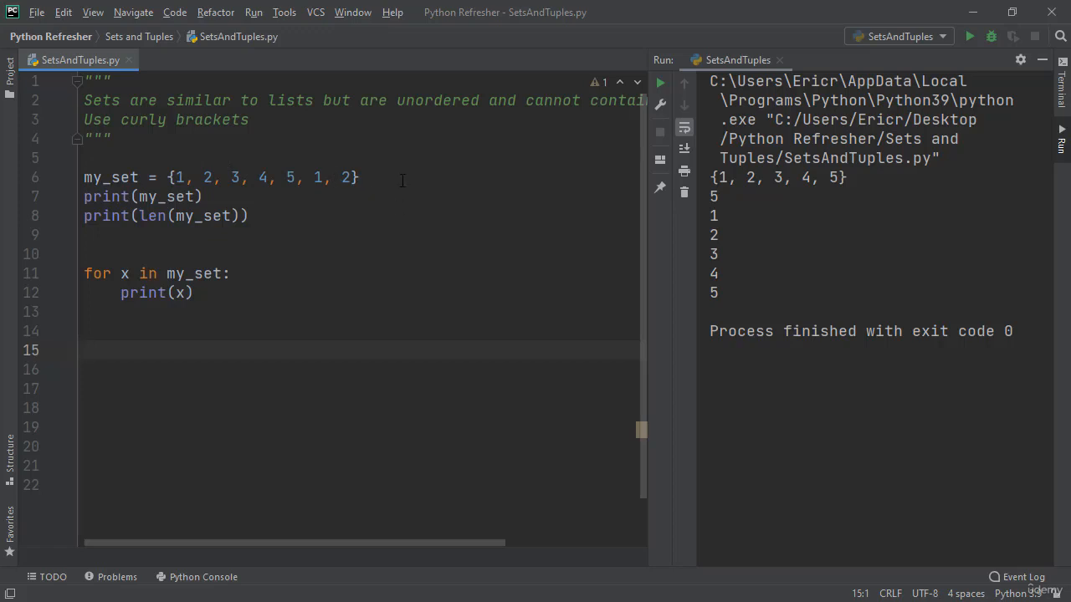
pyautogui.moveTo(425, 208)
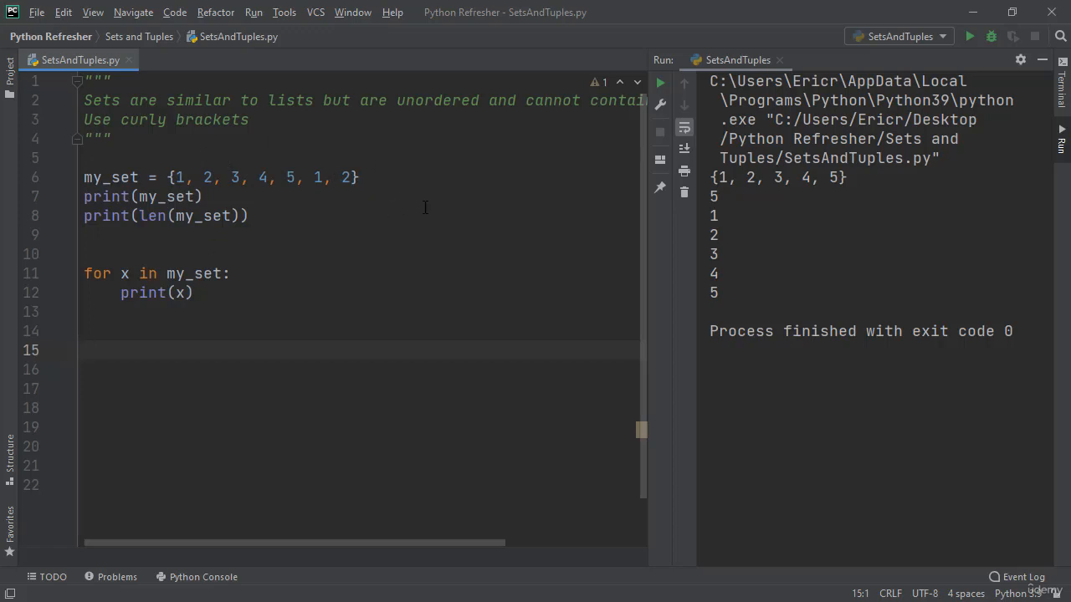
pyautogui.moveTo(515, 274)
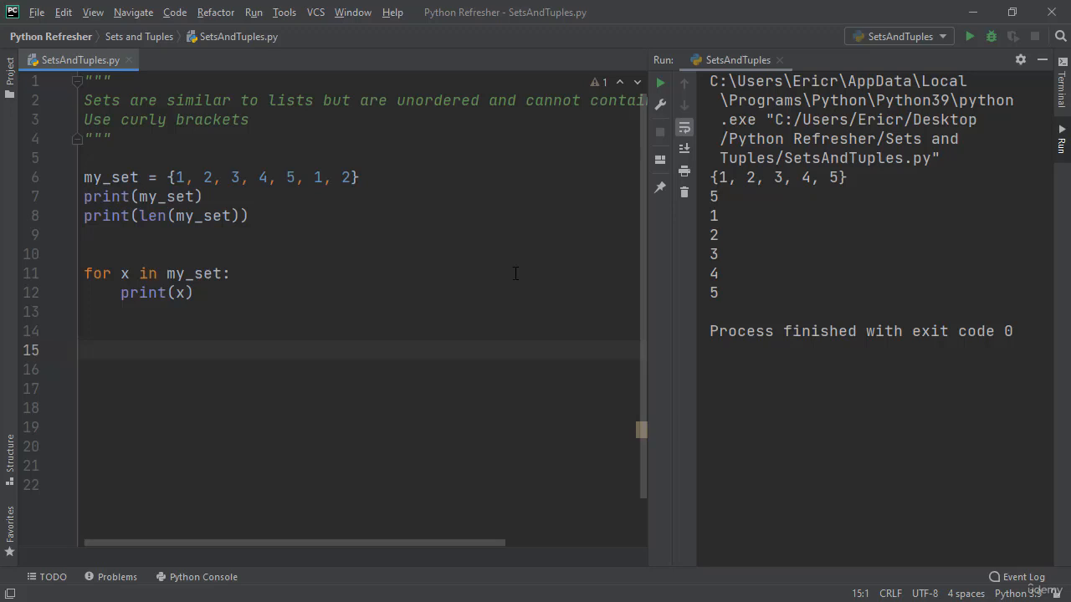
pyautogui.moveTo(170, 361)
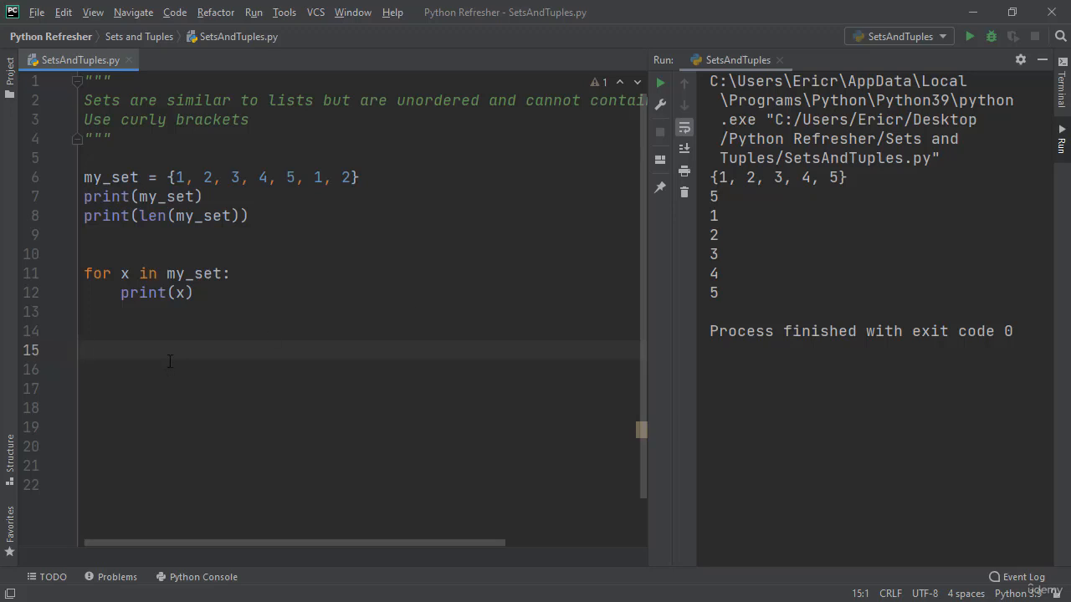
# Step: Add print(my_set[0]) and run, producing TypeError: 'set' object is not subscriptable
pyautogui.write('p')
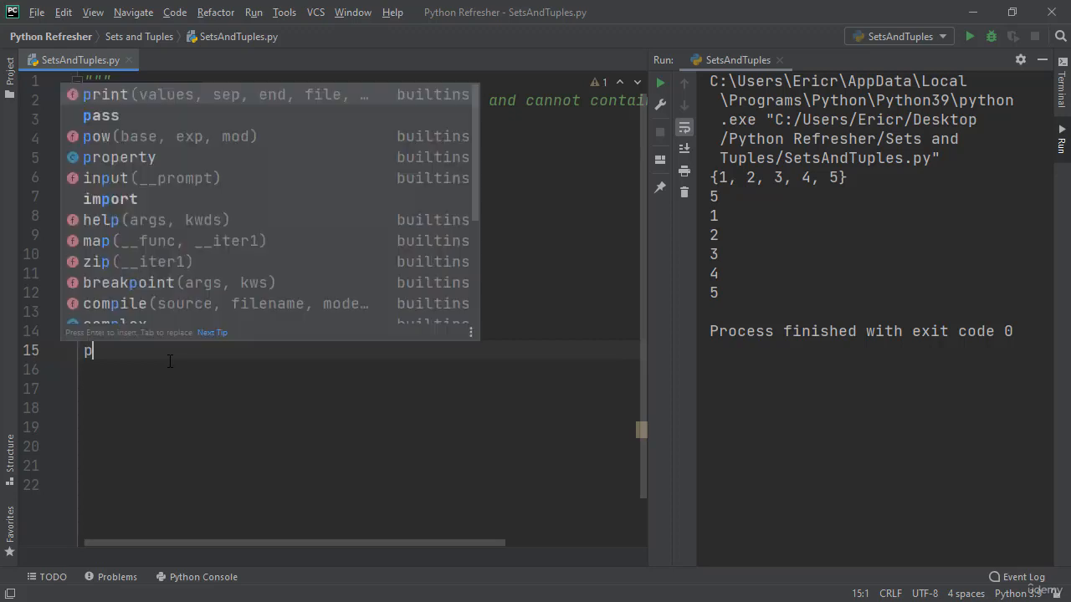
pyautogui.write('print()')
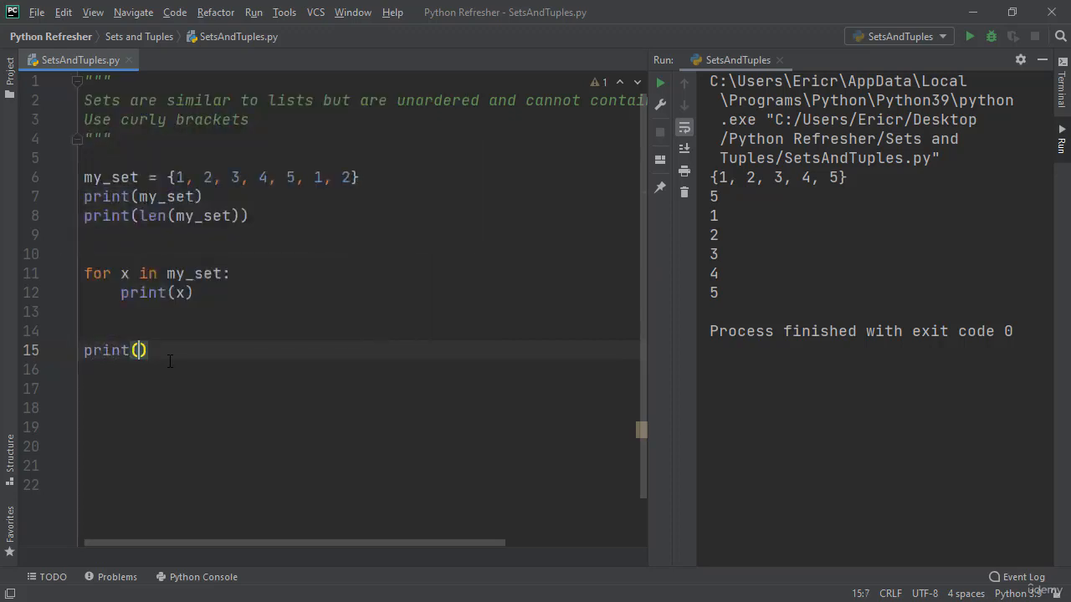
pyautogui.write('my_set[]')
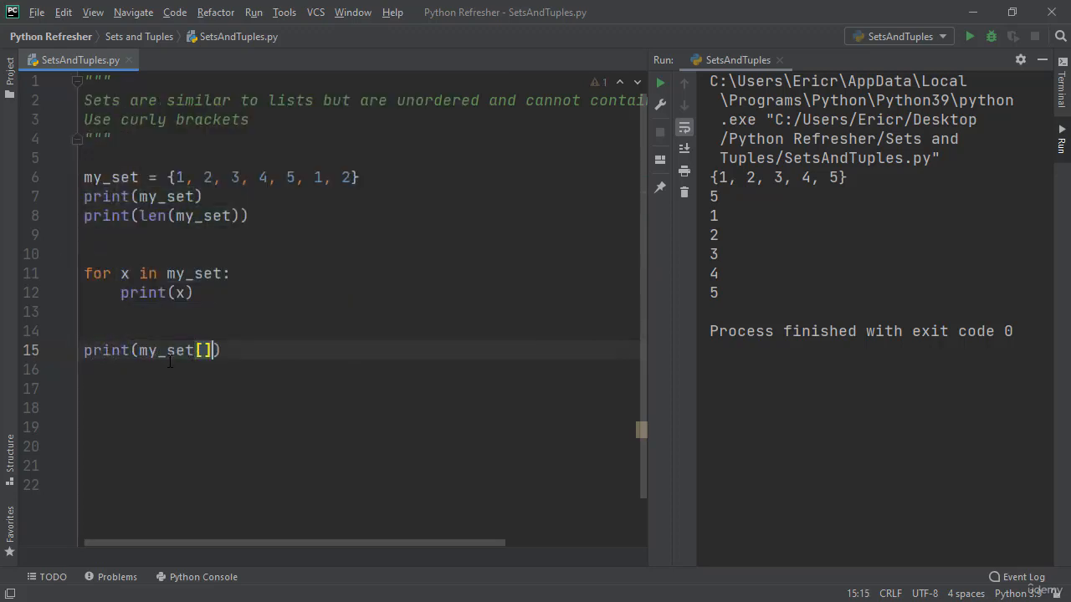
pyautogui.write('0')
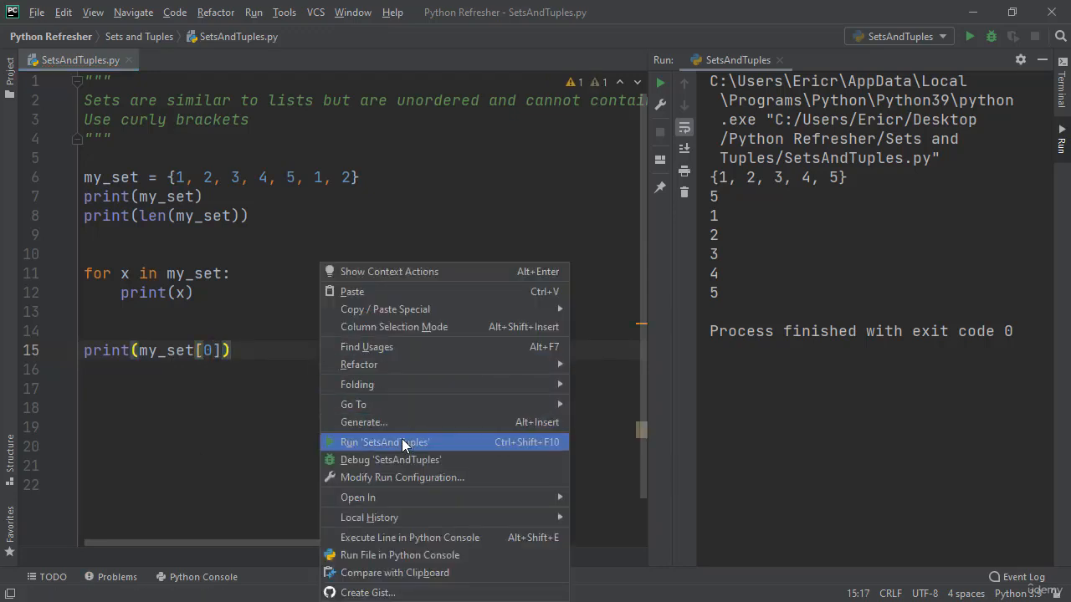
pyautogui.click(384, 442)
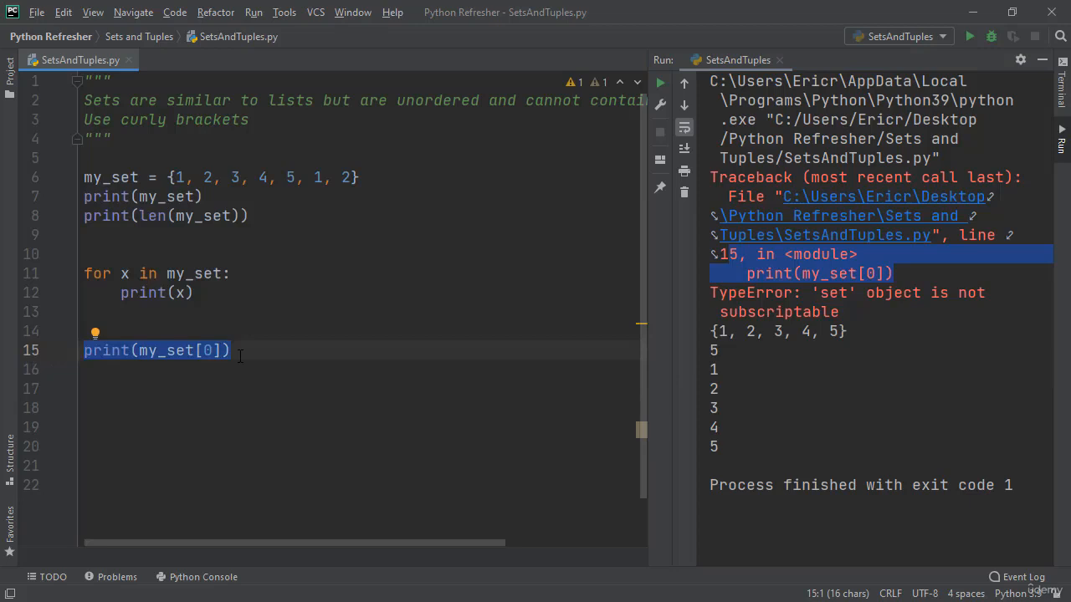
# Step: Add my_set.discard(3) with print(my_set) and run, showing {1, 2, 4, 5}
pyautogui.write('my')
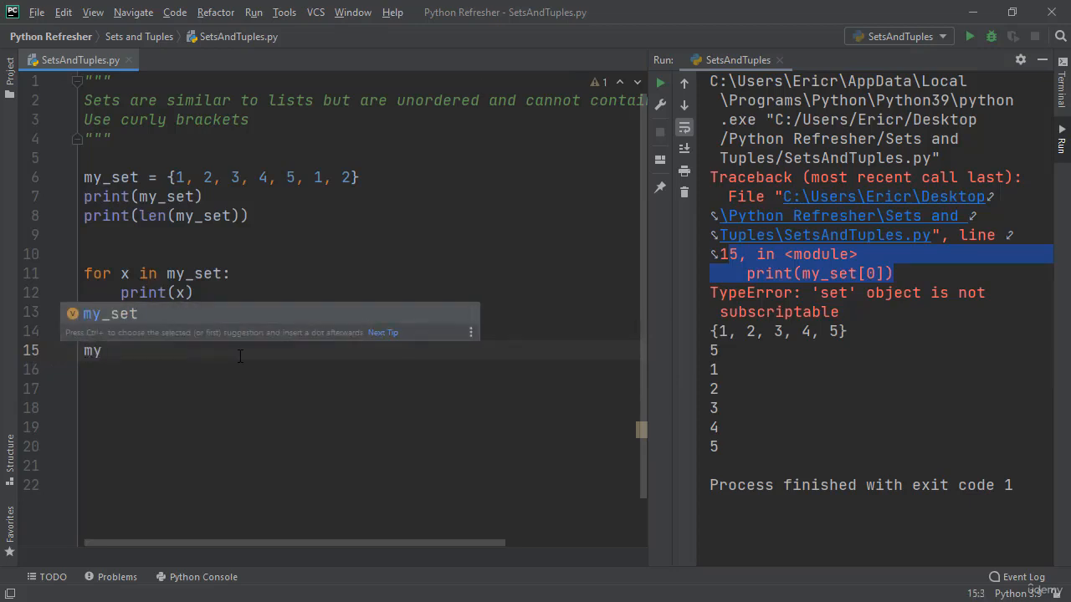
pyautogui.write('_set.discard(3')
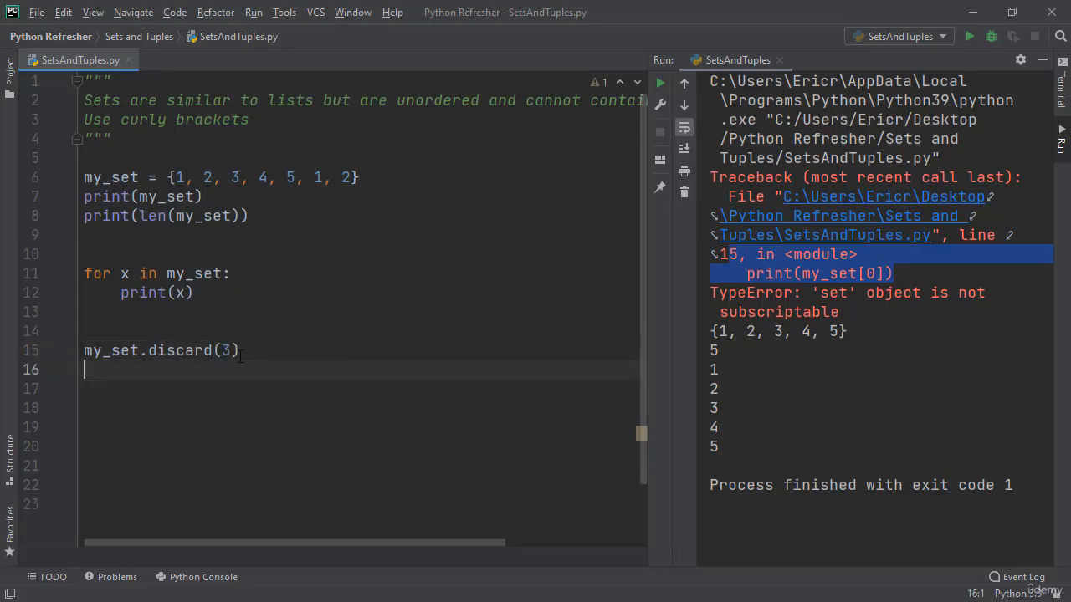
pyautogui.write('print(my_set')
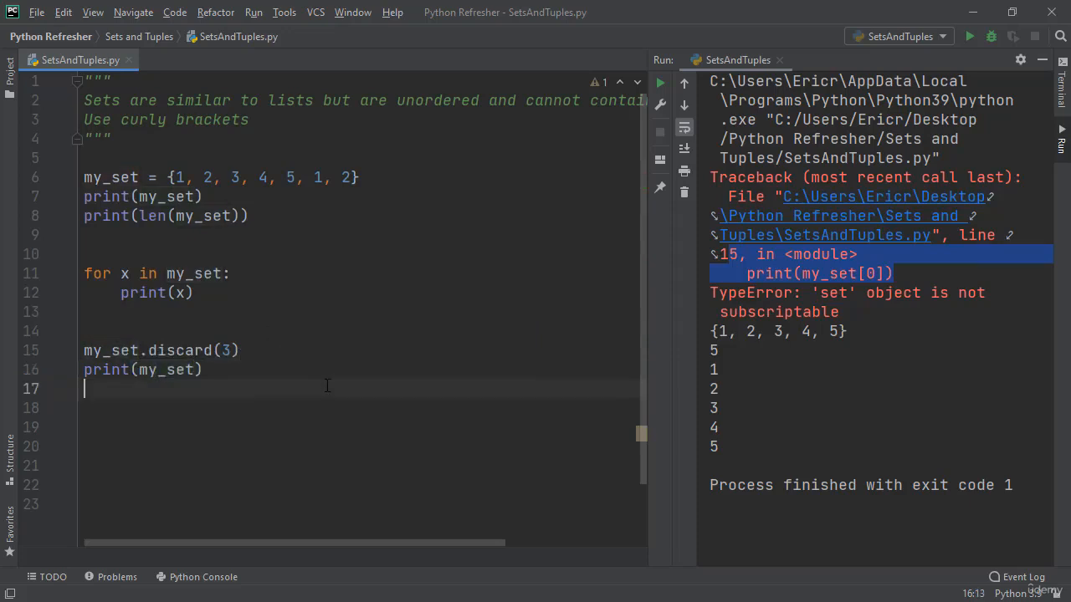
pyautogui.click(968, 36)
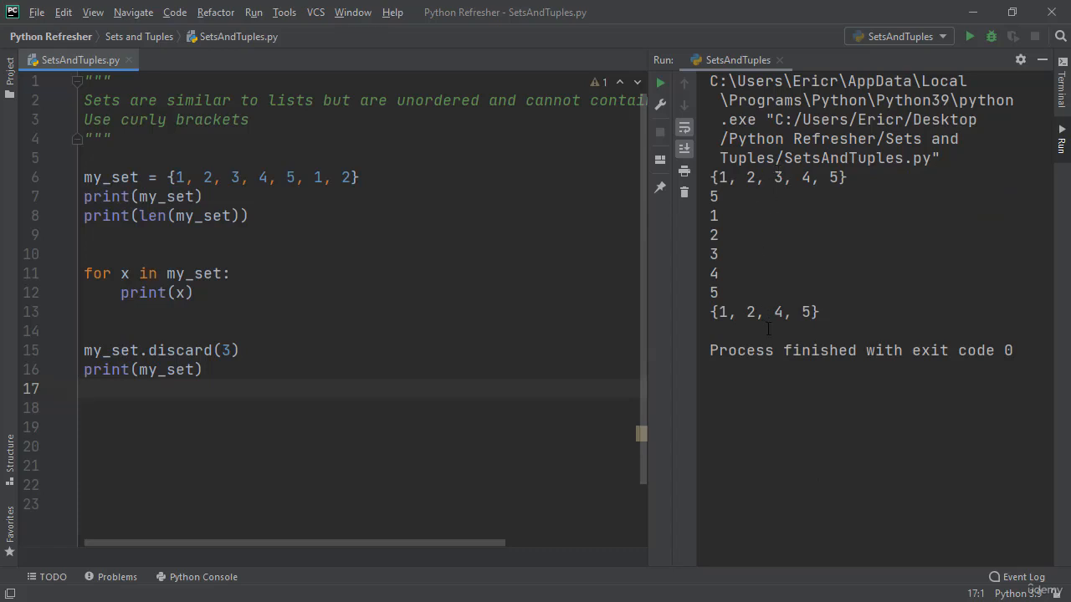
# Step: Add my_set.clear() with print(my_set) and run, showing set()
pyautogui.click(83, 389)
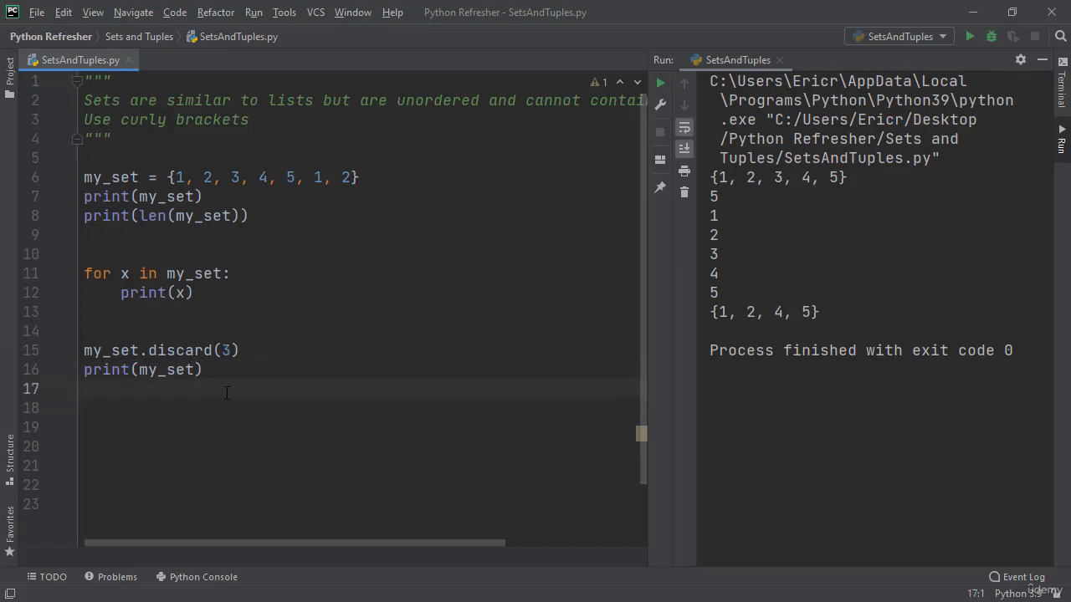
pyautogui.write('my_set.clear(')
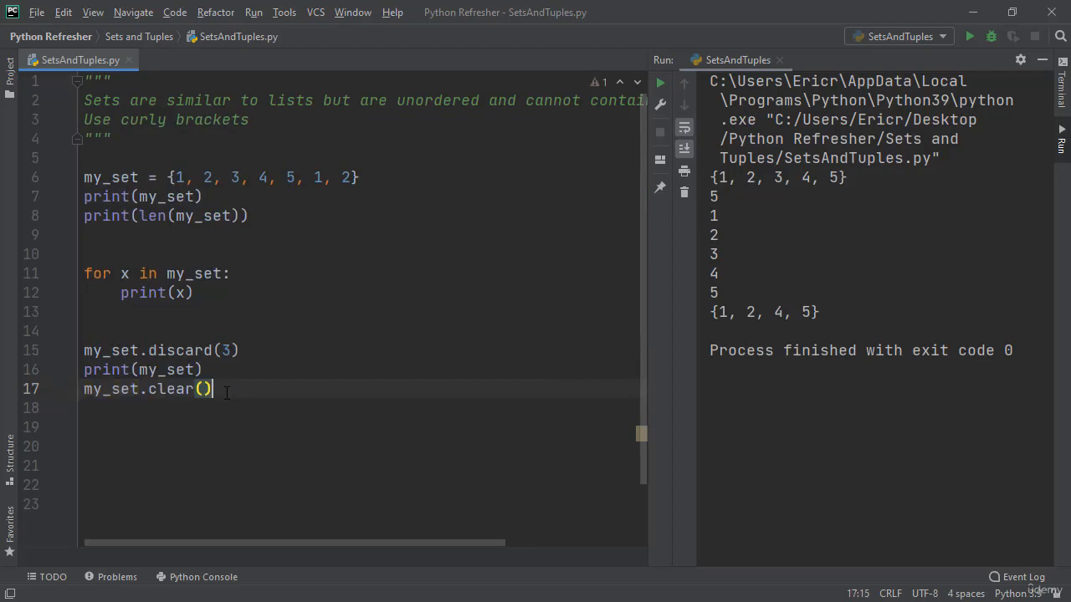
pyautogui.write('print(')
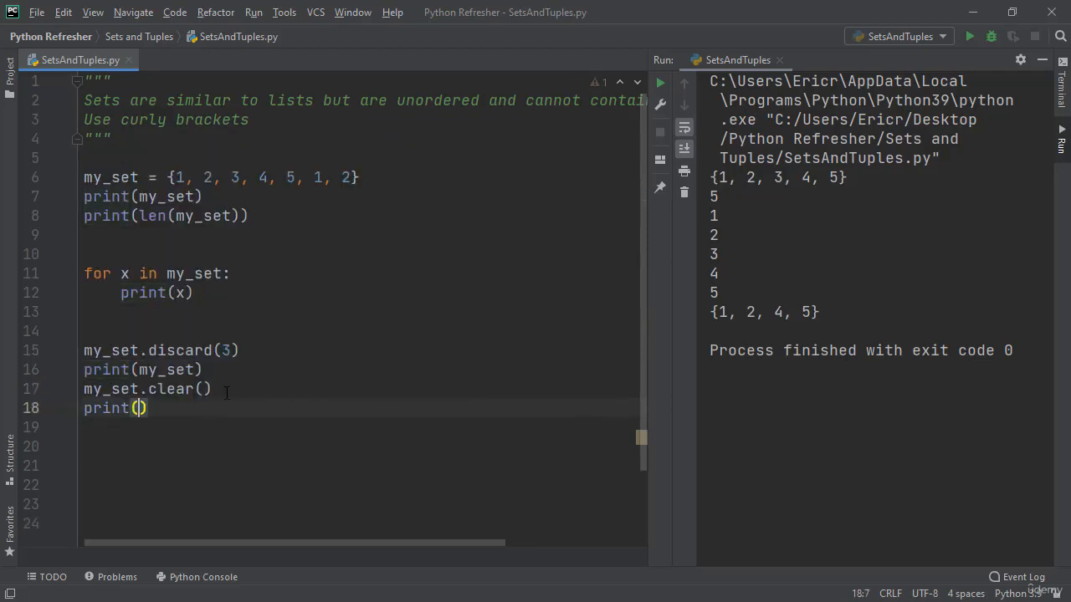
pyautogui.write('my_set')
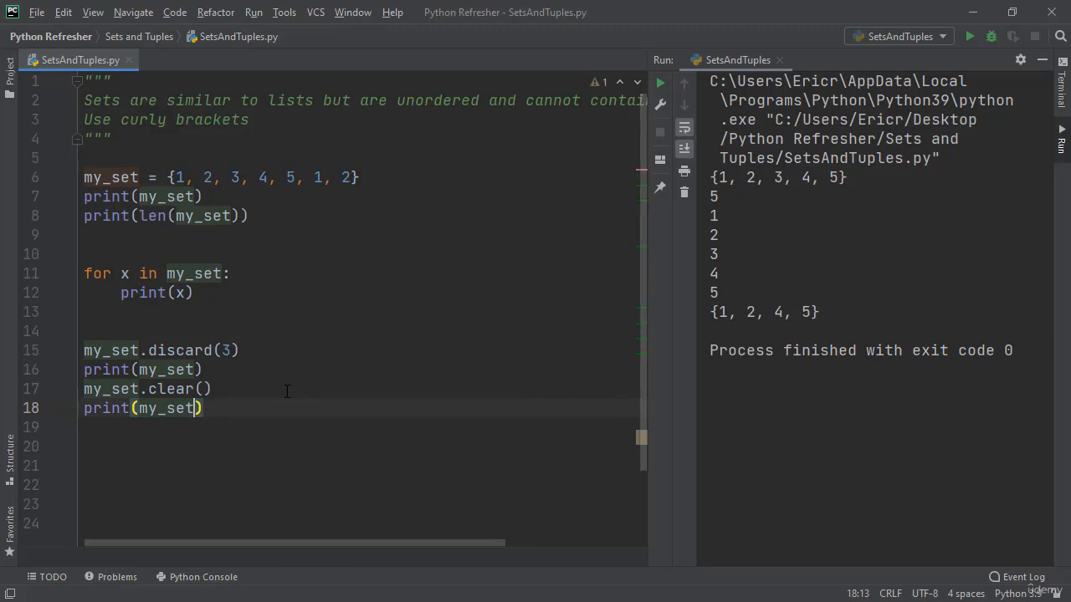
pyautogui.click(969, 36)
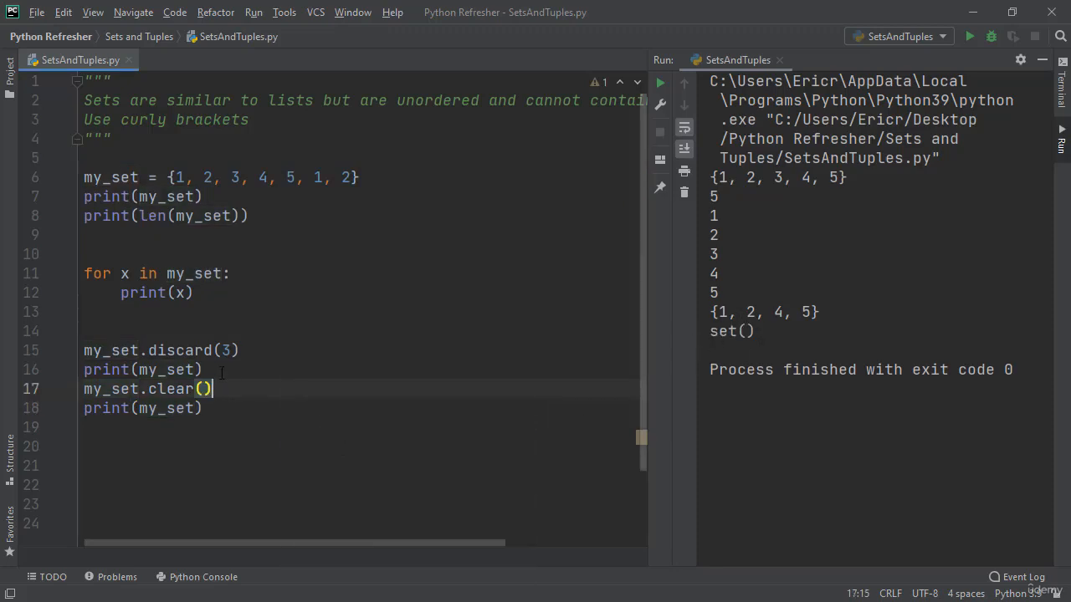
pyautogui.click(203, 409)
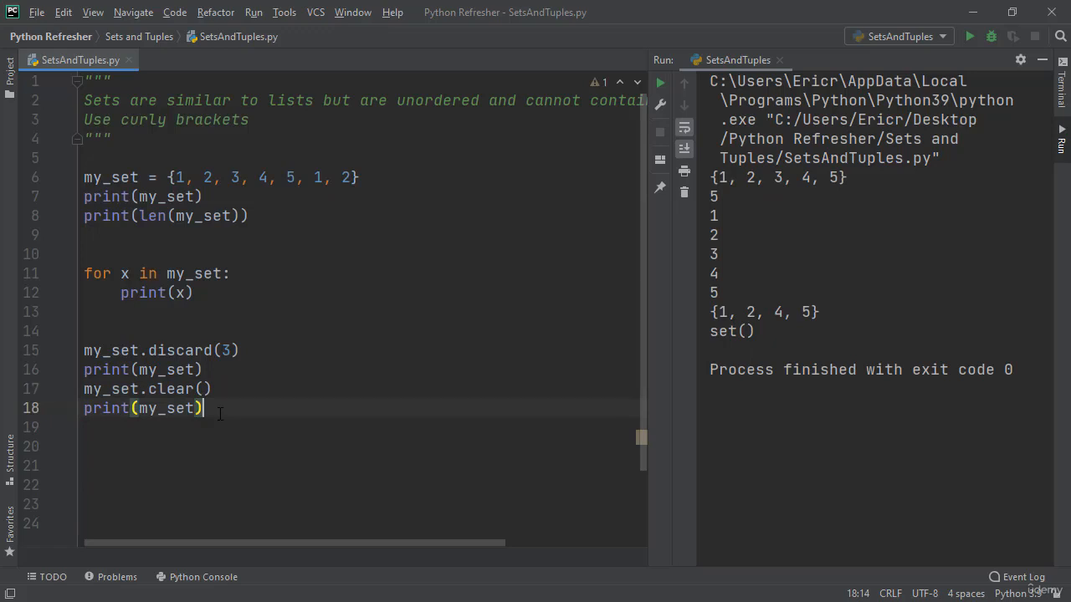
pyautogui.press('Return')
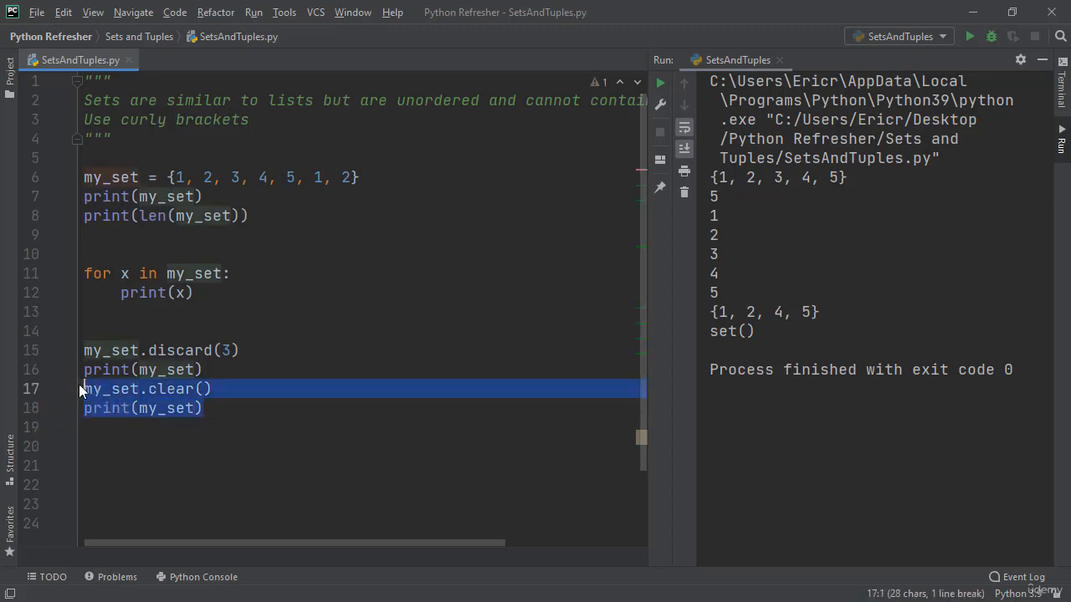
# Step: Replace the clear lines with my_set.add(6) and print(my_set), outputting {1, 2, 4, 5, 6}
pyautogui.press('Delete')
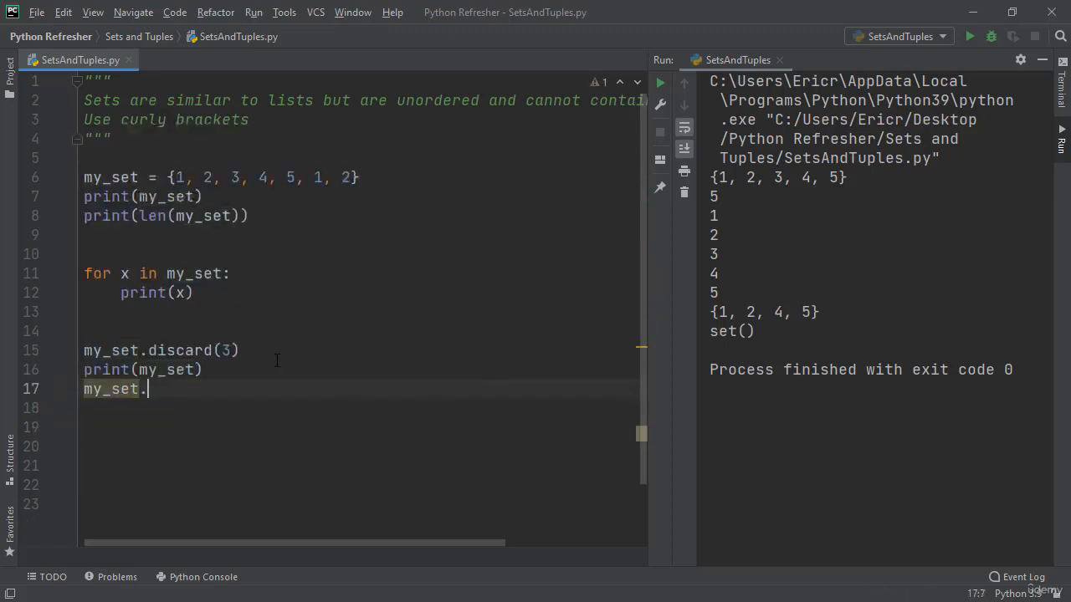
pyautogui.write('add(6')
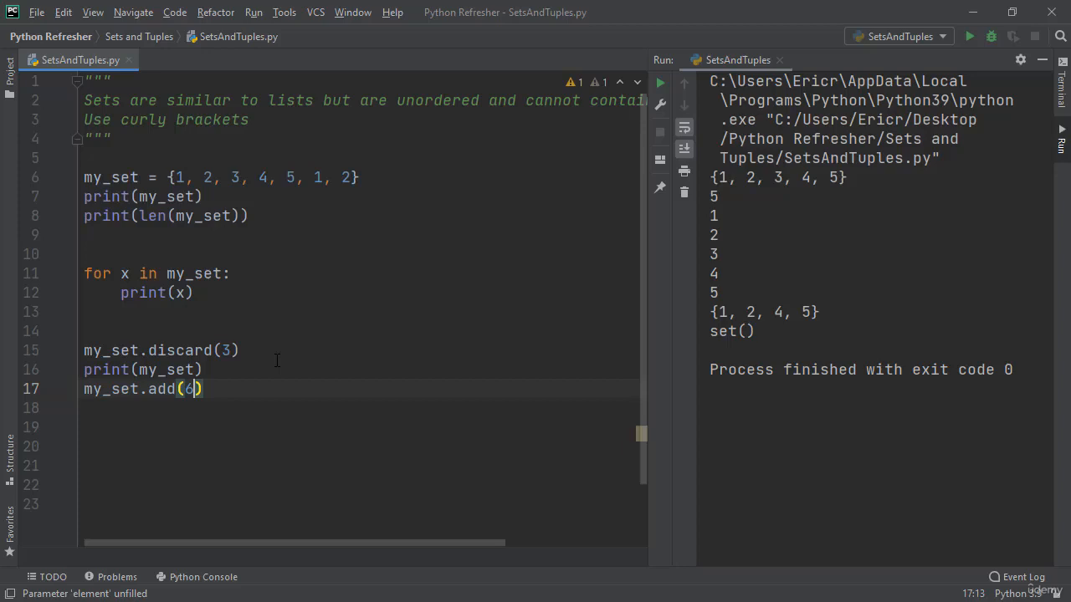
pyautogui.write('print(')
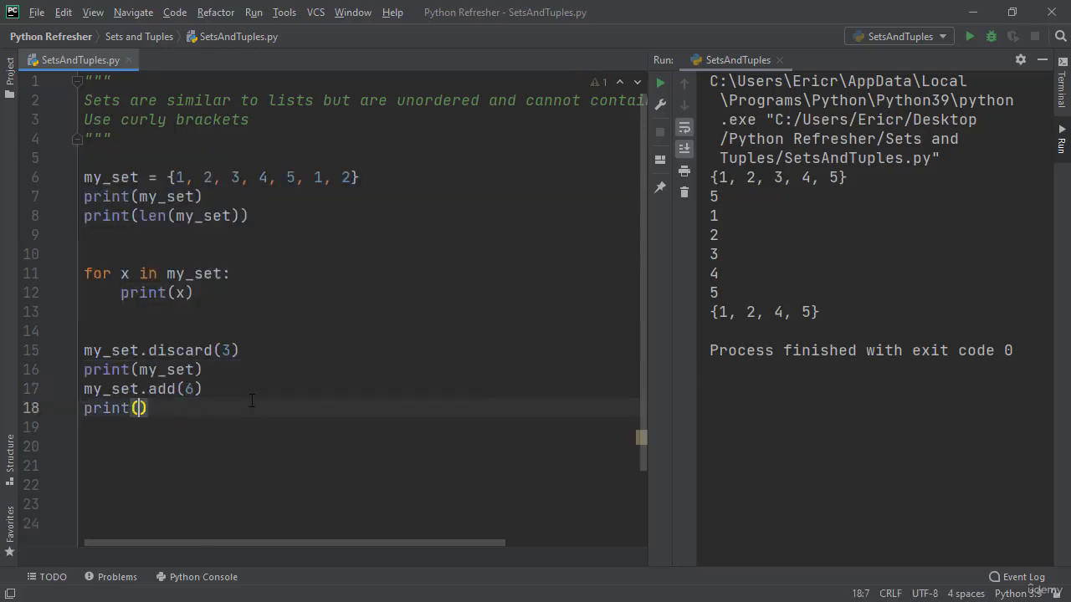
pyautogui.write('my_set')
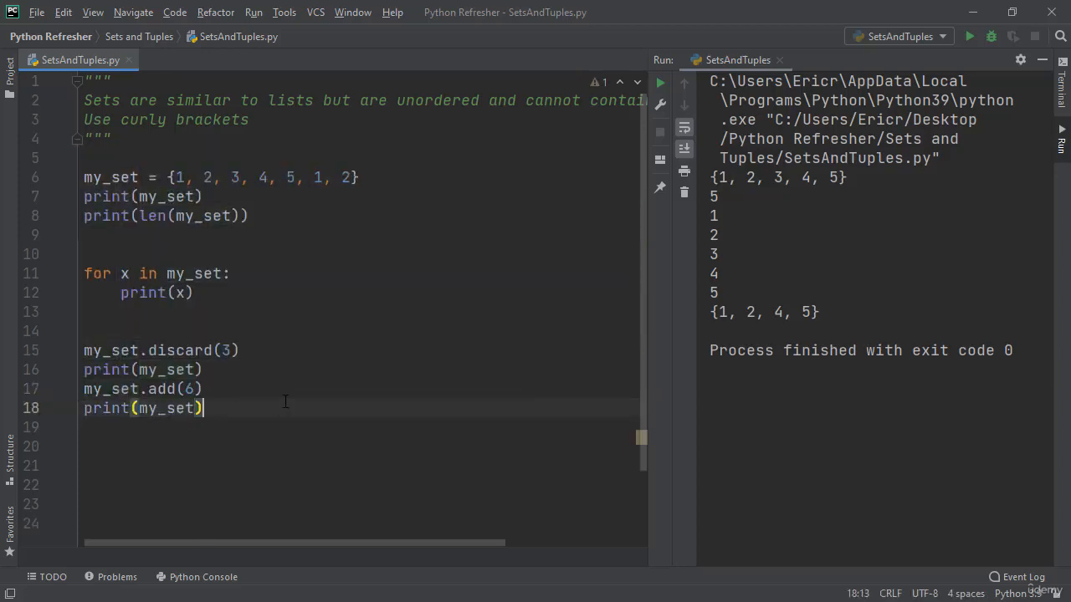
pyautogui.click(970, 36)
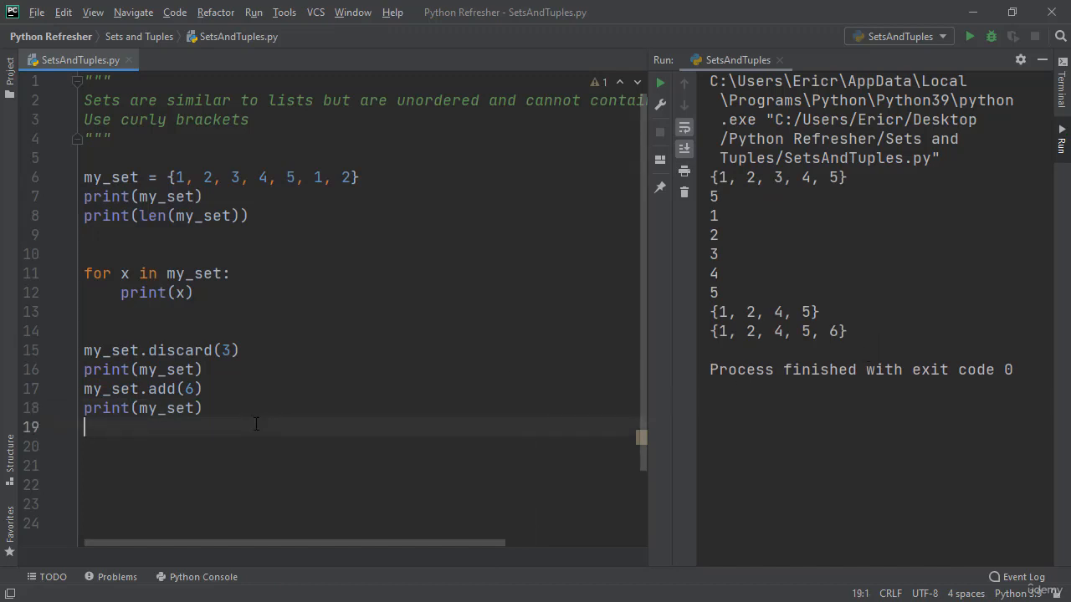
# Step: Add a my_set.update call with 7 and 8 to the set demo
pyautogui.write('m')
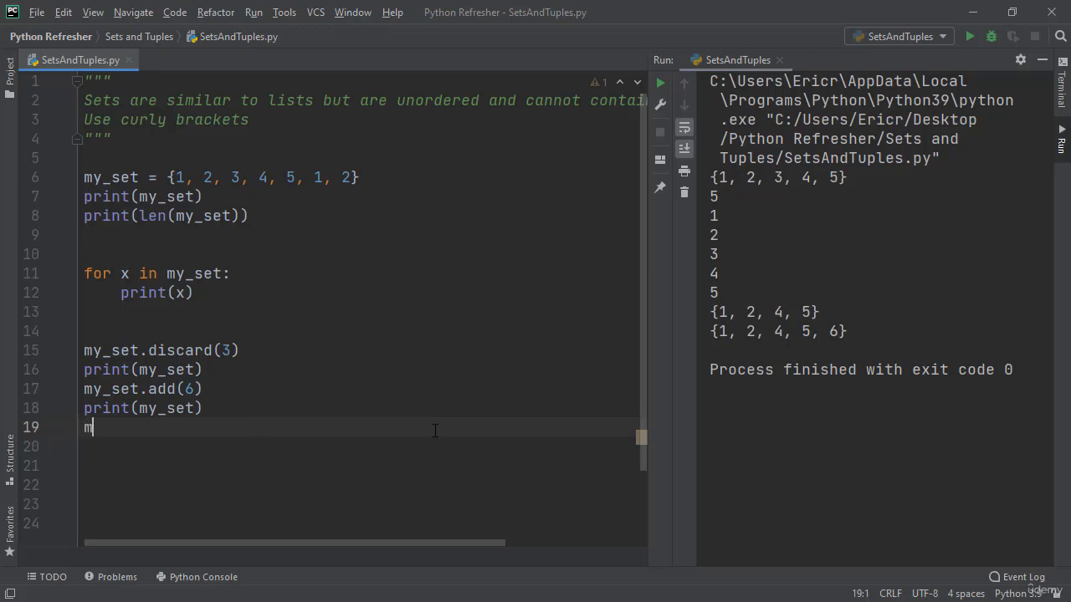
pyautogui.write('y_set.update([')
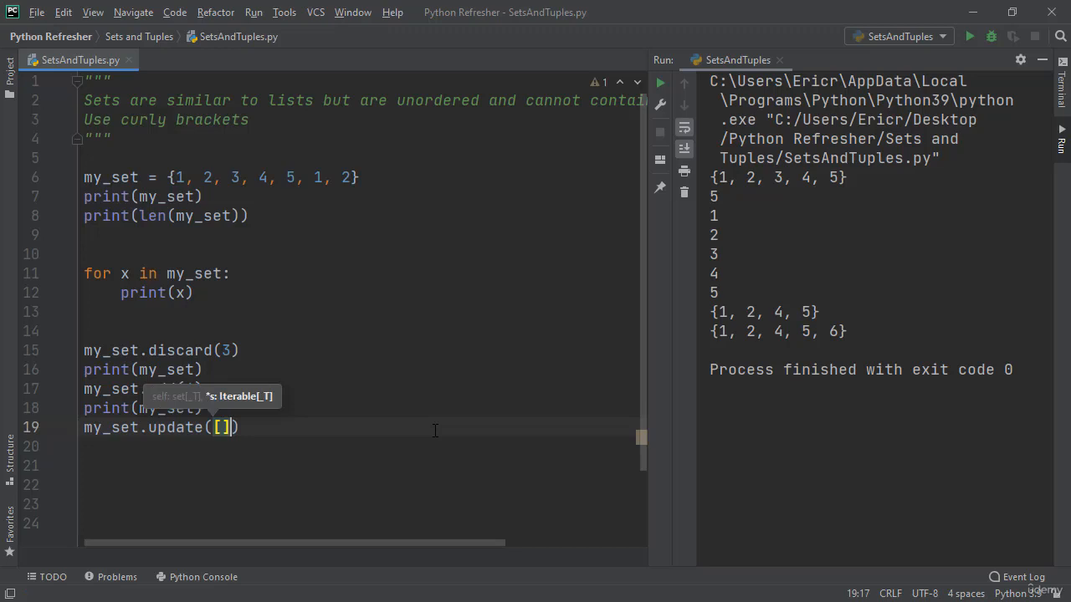
pyautogui.write('7, 8')
pyautogui.click(362, 447)
pyautogui.write('print(my_set)')
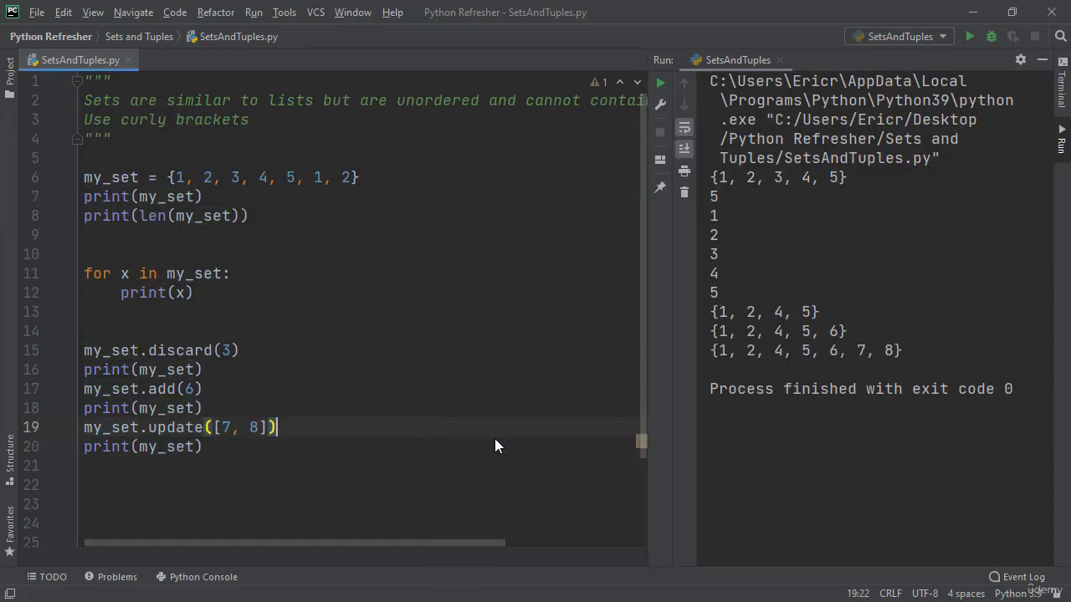
pyautogui.moveTo(572, 420)
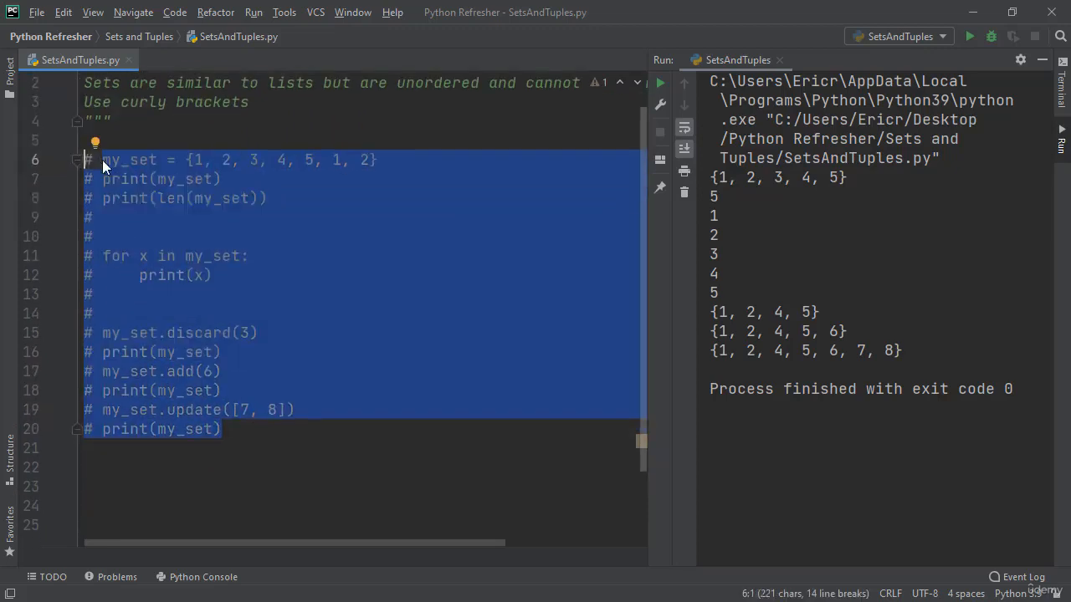
pyautogui.click(258, 353)
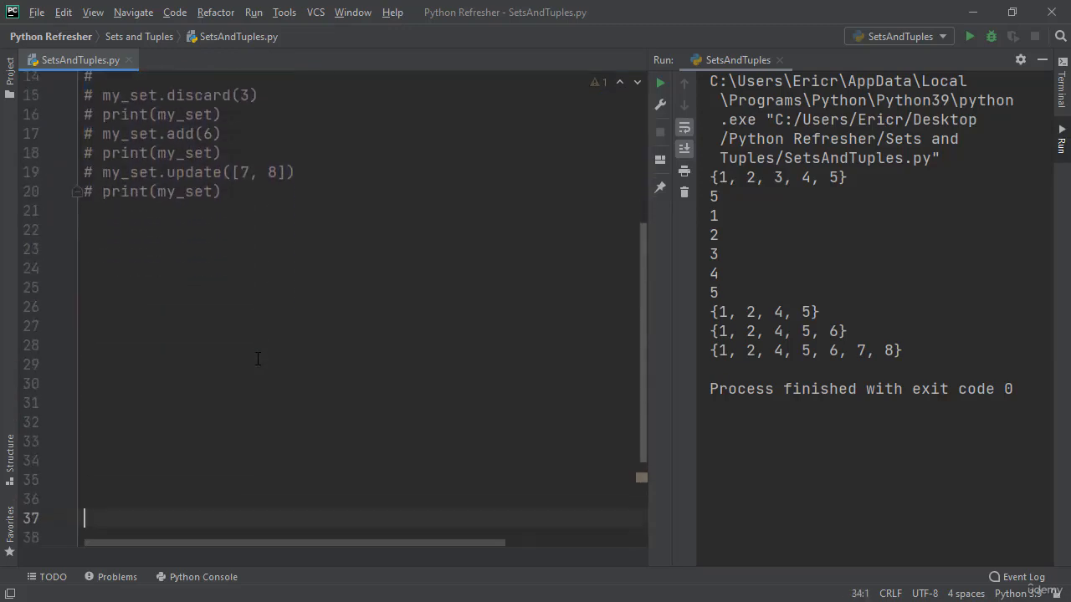
pyautogui.scroll(-3)
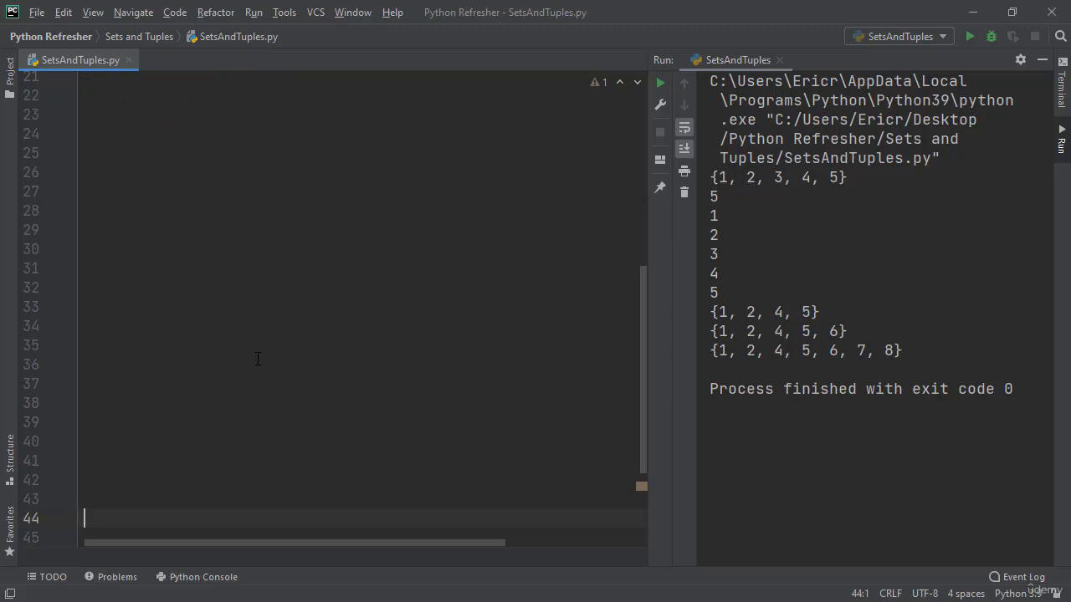
pyautogui.moveTo(163, 113)
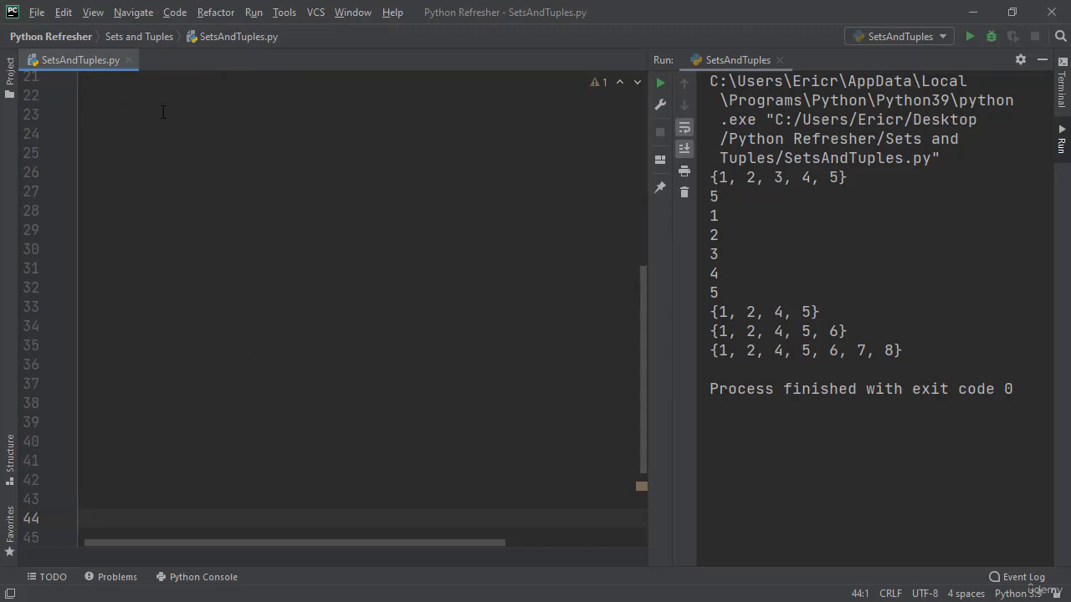
pyautogui.click(157, 114)
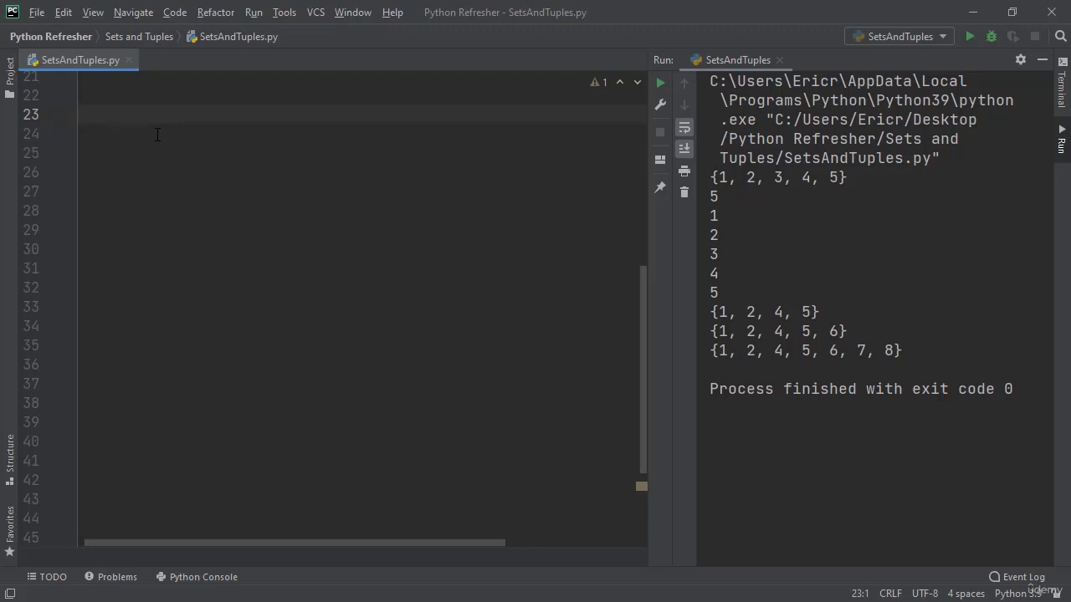
# Step: Create my_tuple = (1, 2, 3, 4, 5), print it, and run SetsAndTuples
pyautogui.write('m')
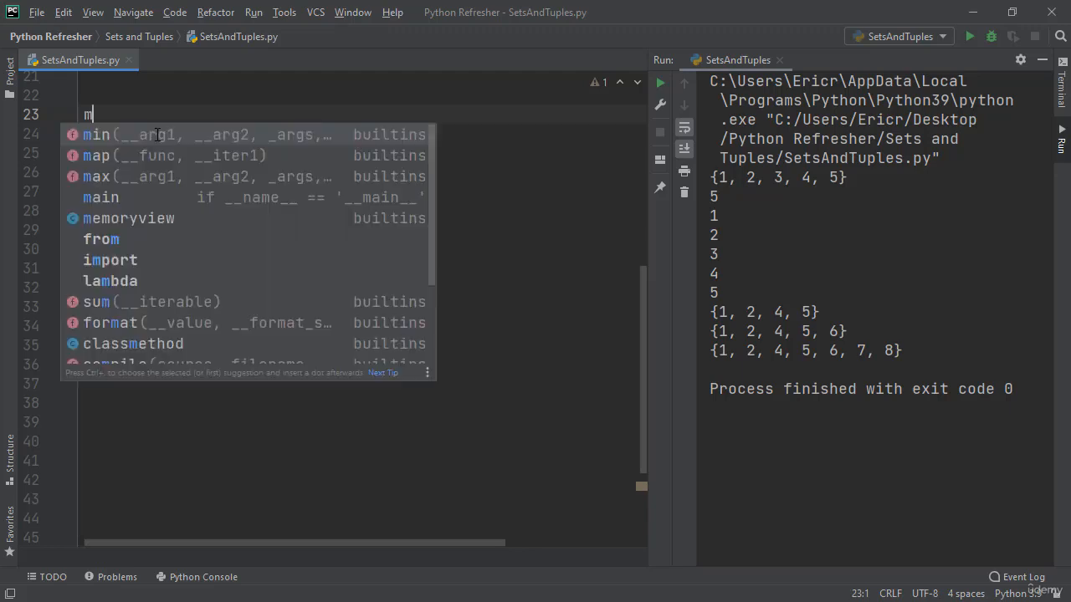
pyautogui.write('y_tuple = (')
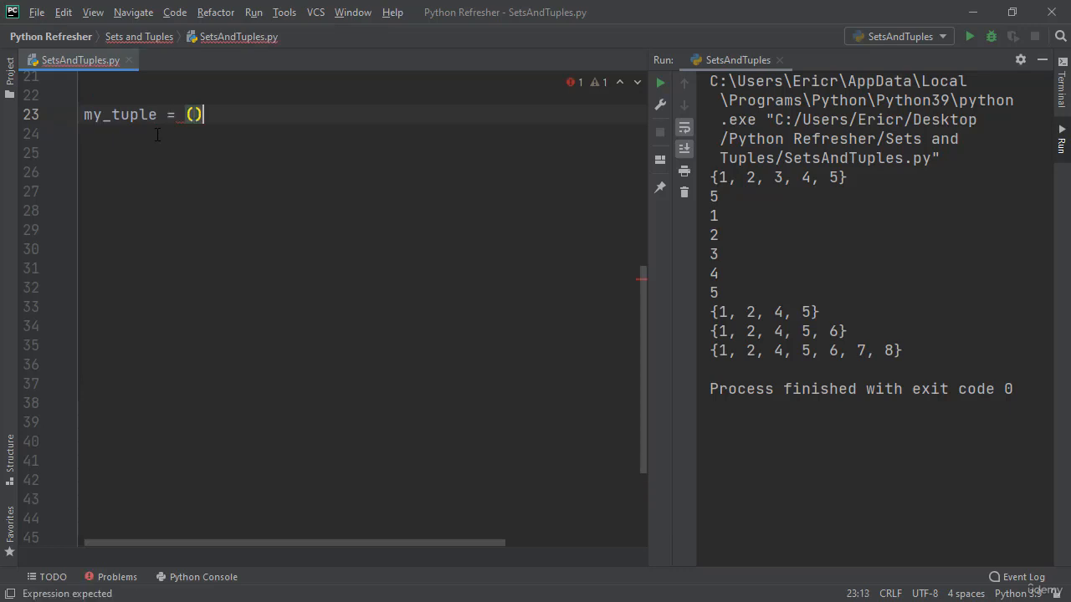
pyautogui.write('1, 2, 3')
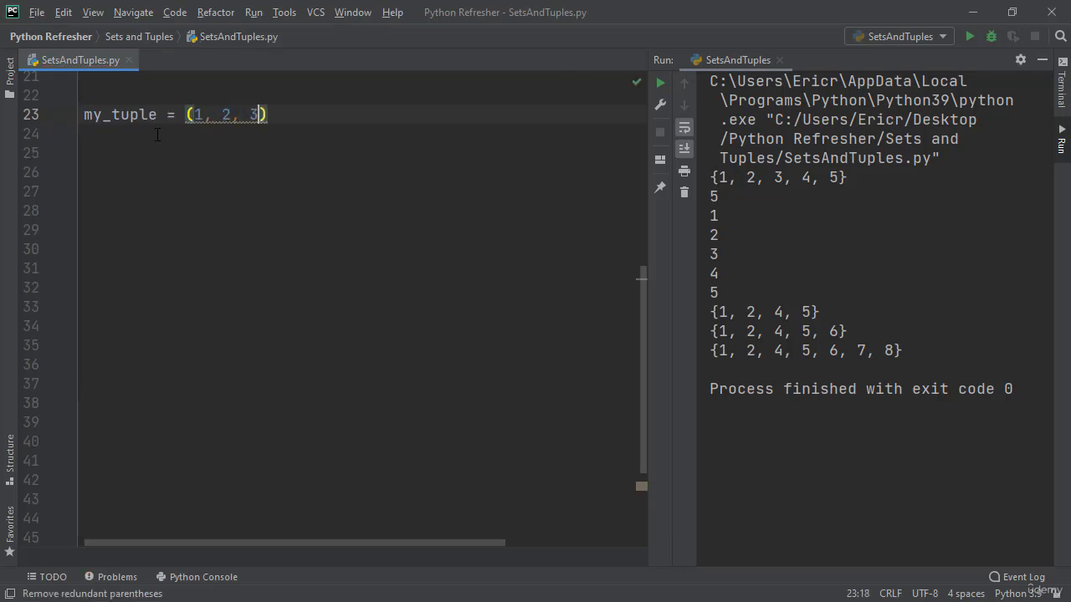
pyautogui.write(', 4, 5')
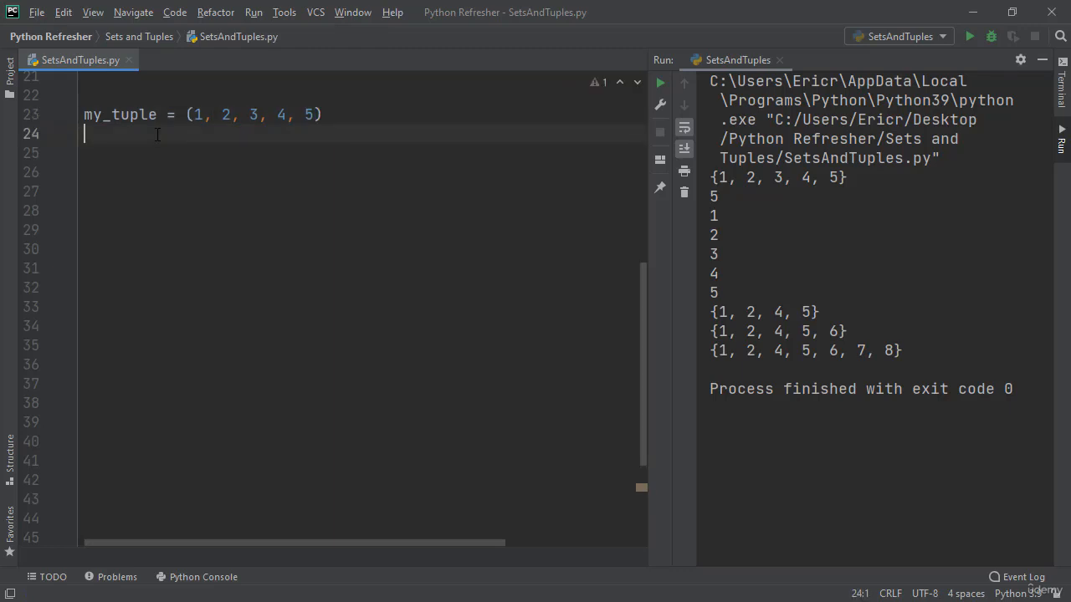
pyautogui.write('print(')
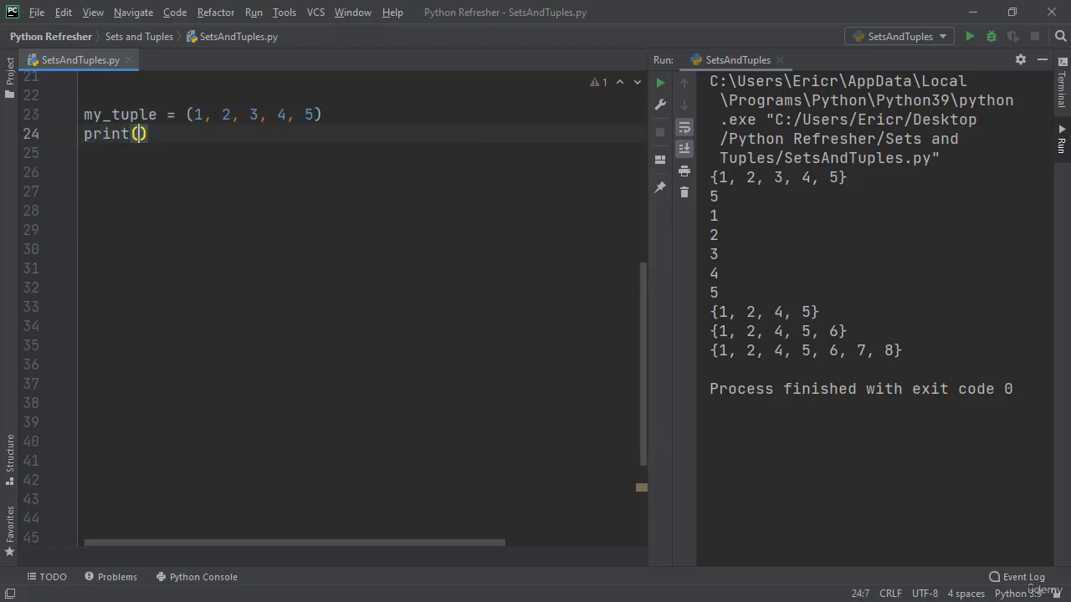
pyautogui.write('my_tuple')
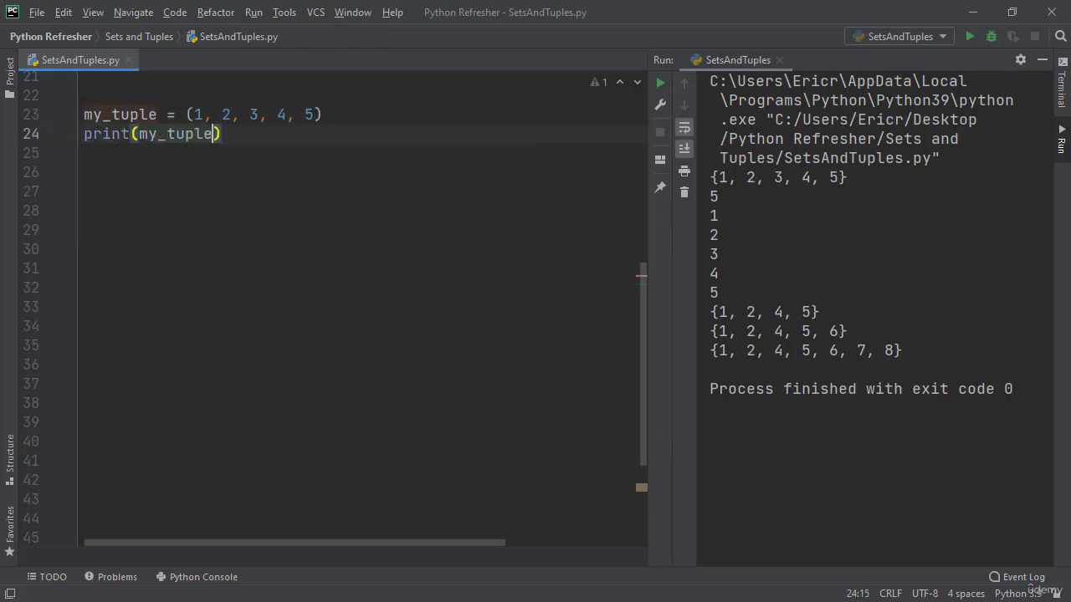
pyautogui.rightClick(209, 134)
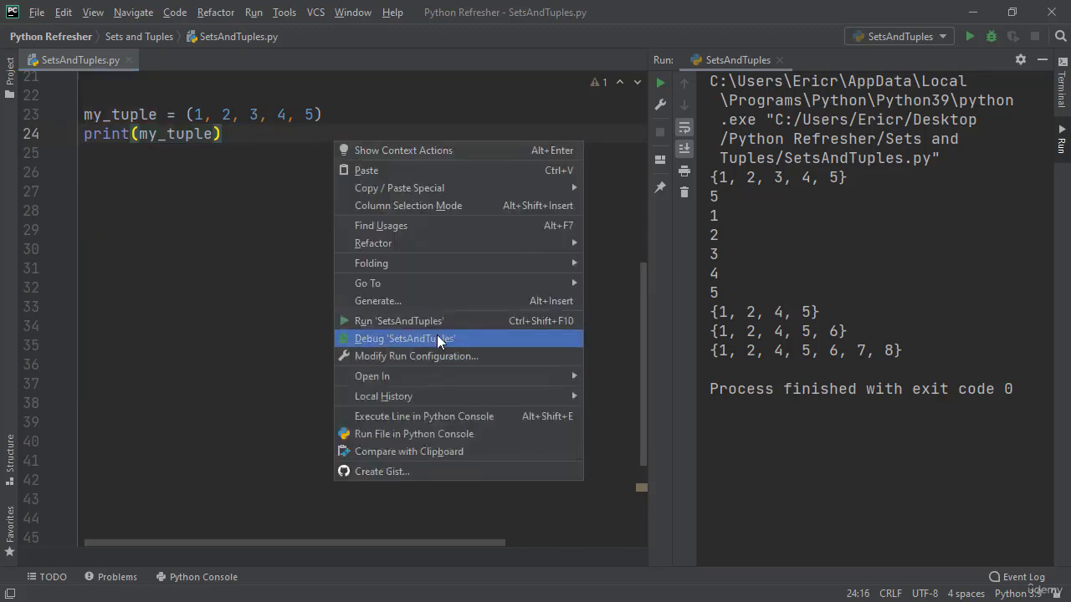
pyautogui.click(399, 320)
pyautogui.write(')')
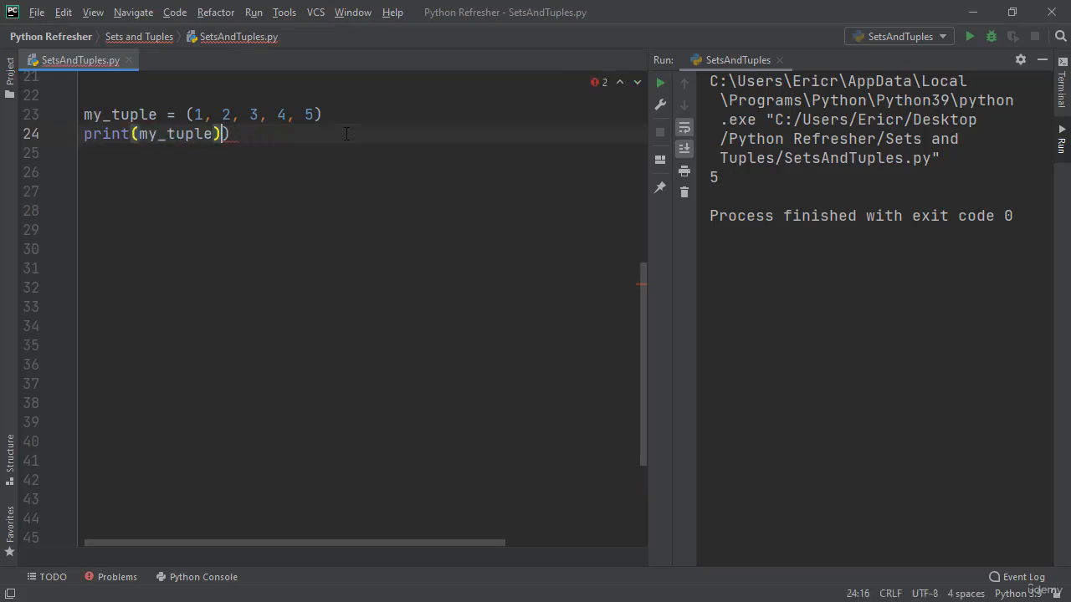
# Step: Change the print to my_tuple[1] and rerun, outputting 2
pyautogui.write('[]')
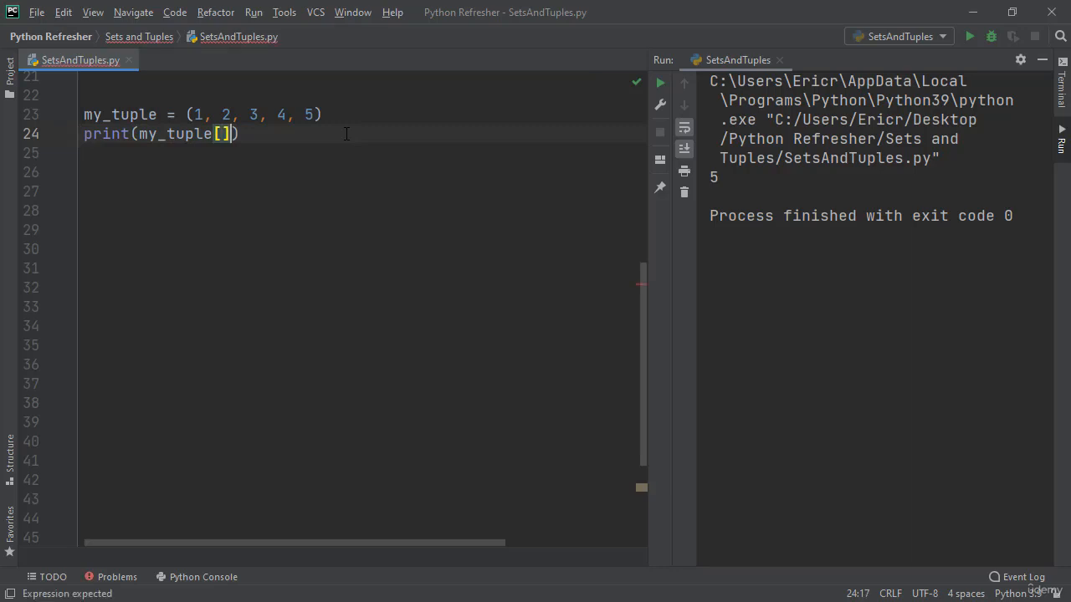
pyautogui.write('1')
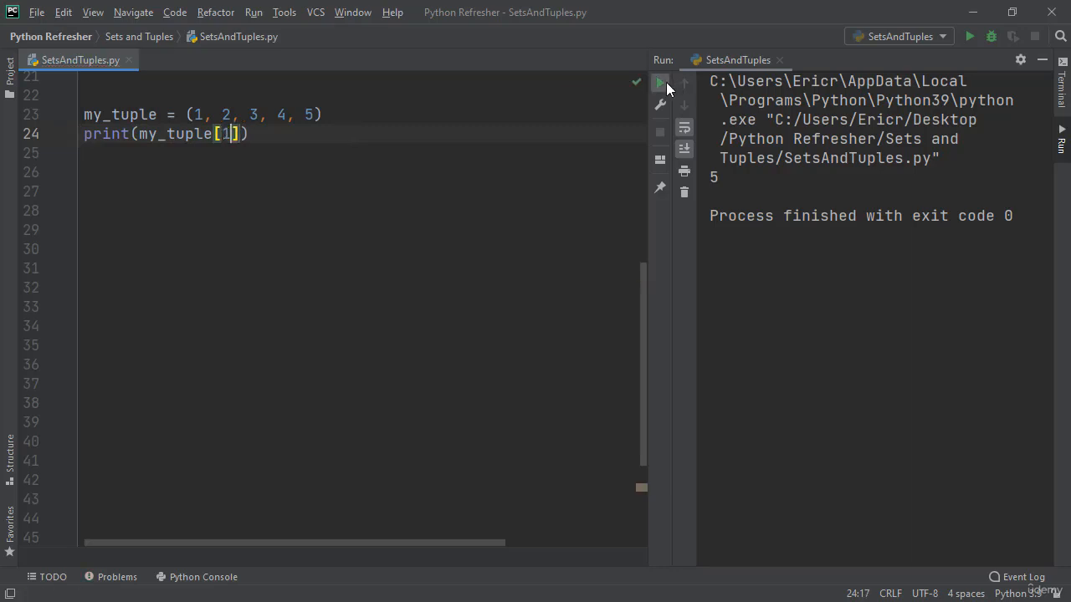
pyautogui.click(661, 82)
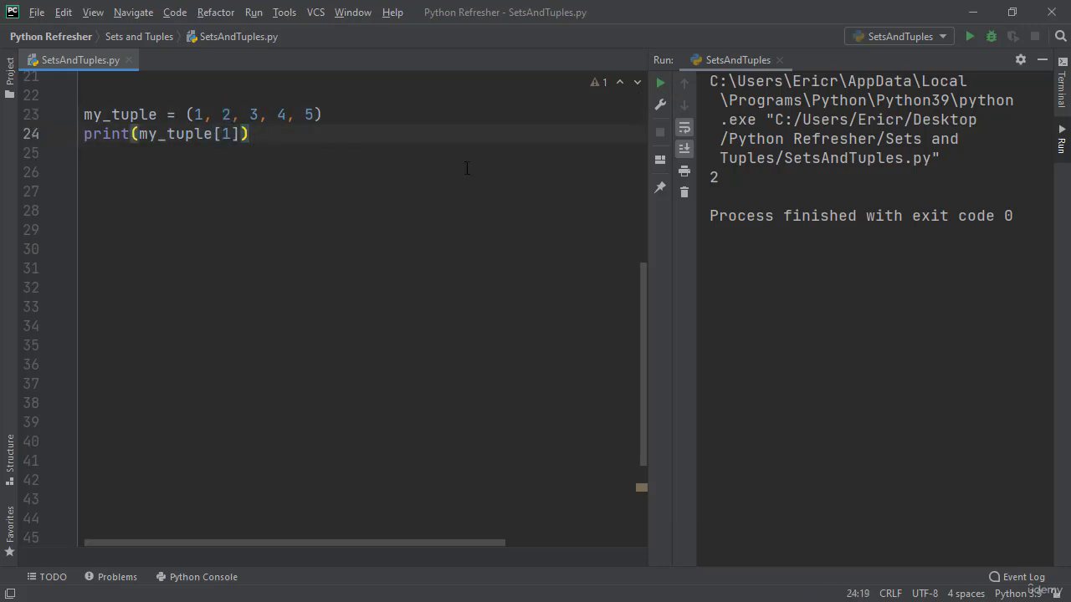
# Step: Add the line my_tuple[1] = 100 and rerun, triggering the tuple item-assignment TypeError
pyautogui.write('m')
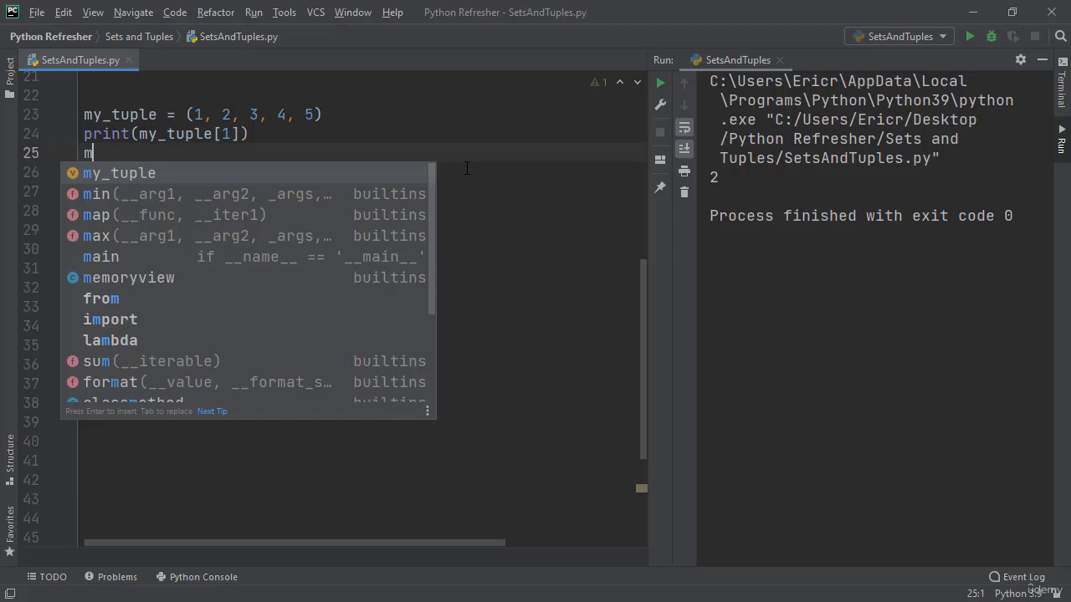
pyautogui.write('y_tuple.')
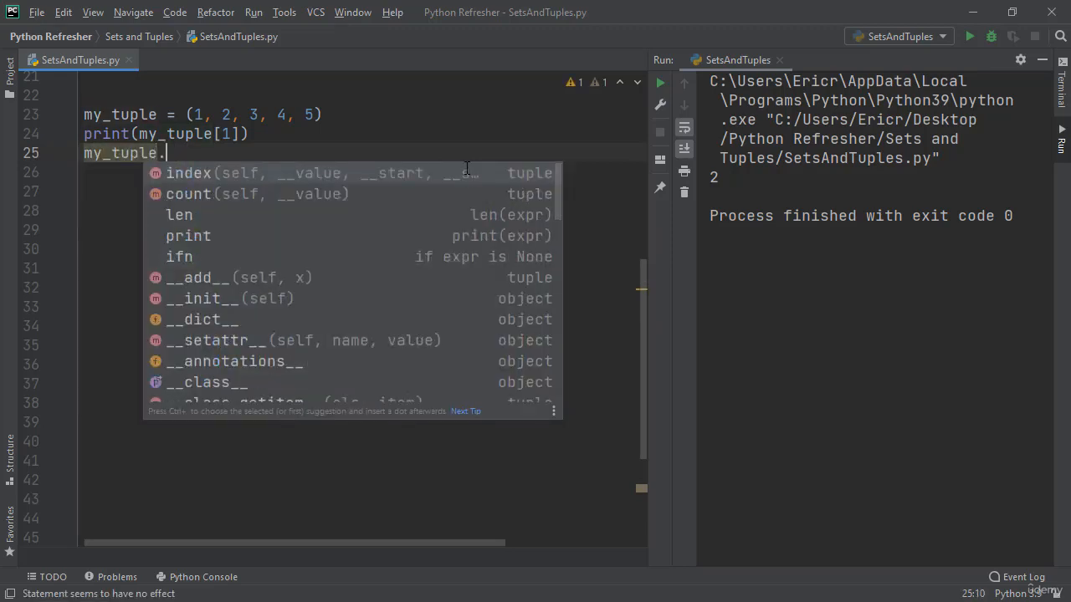
pyautogui.write('u')
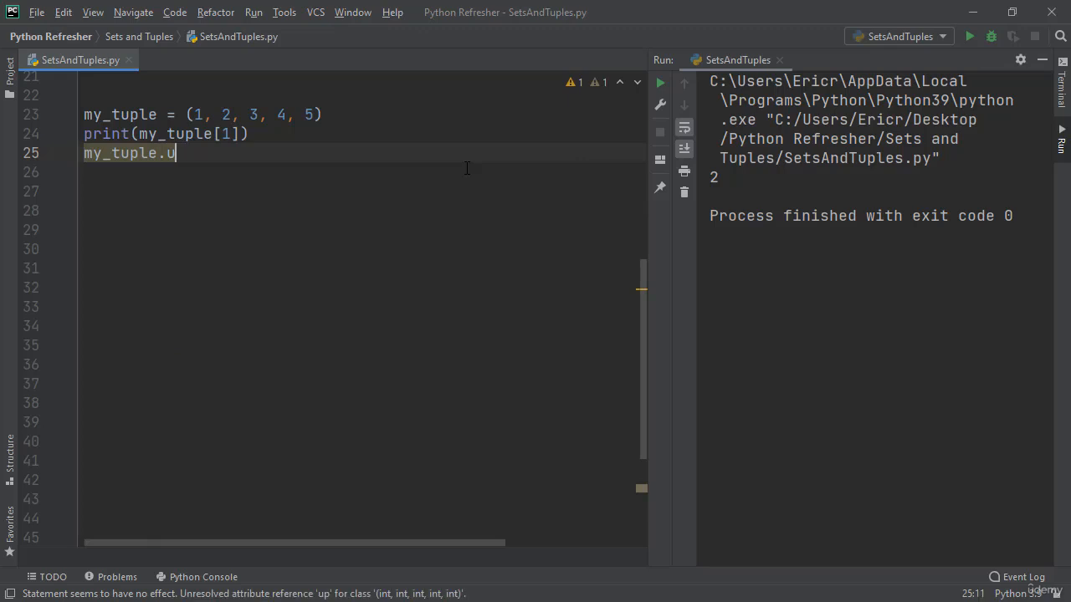
pyautogui.press('Backspace')
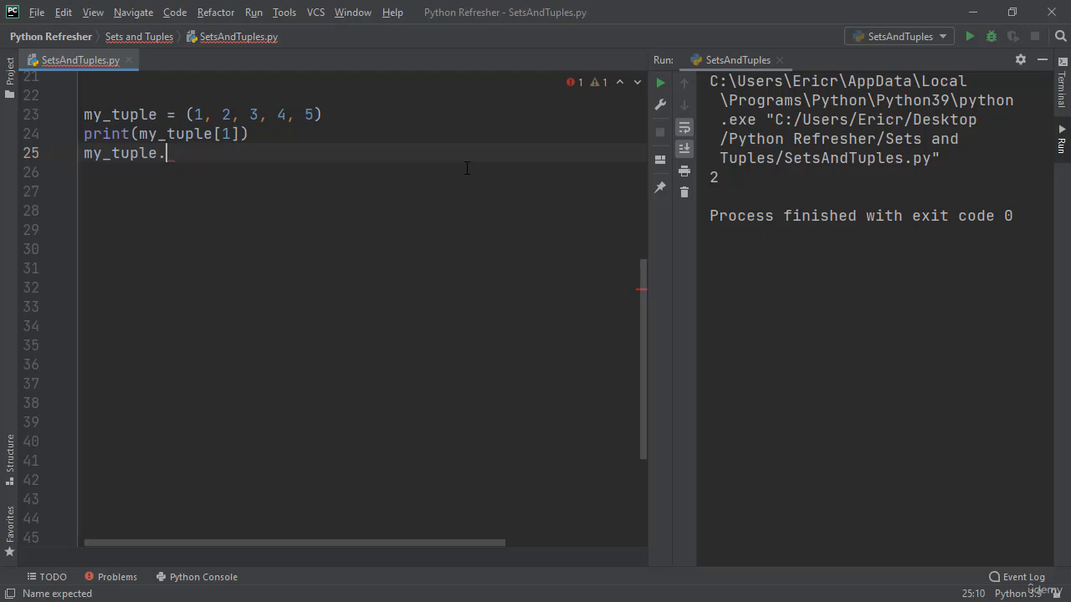
pyautogui.press('Backspace')
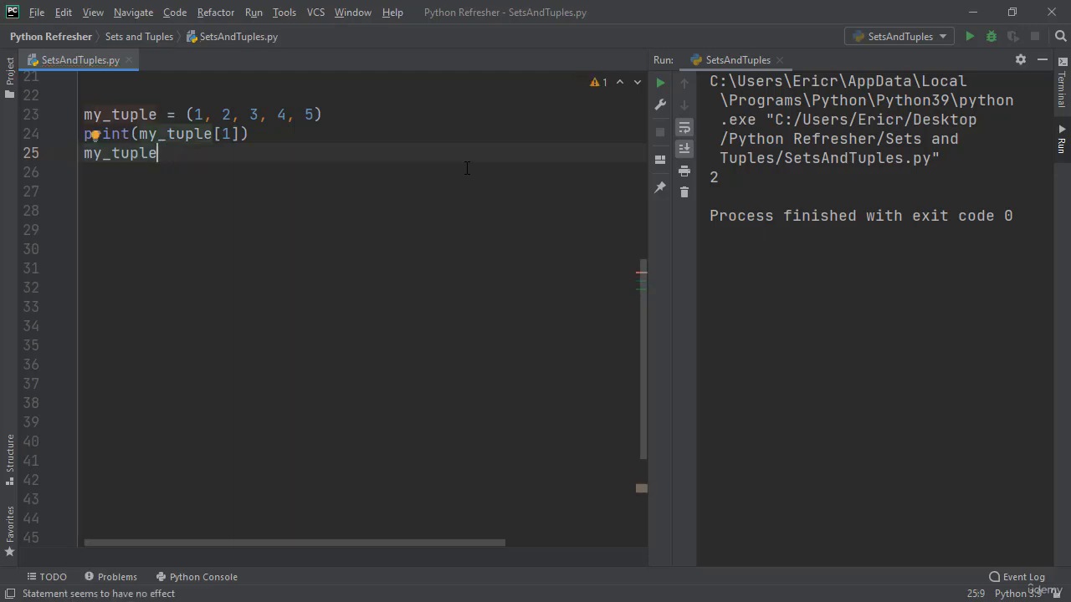
pyautogui.write('[]')
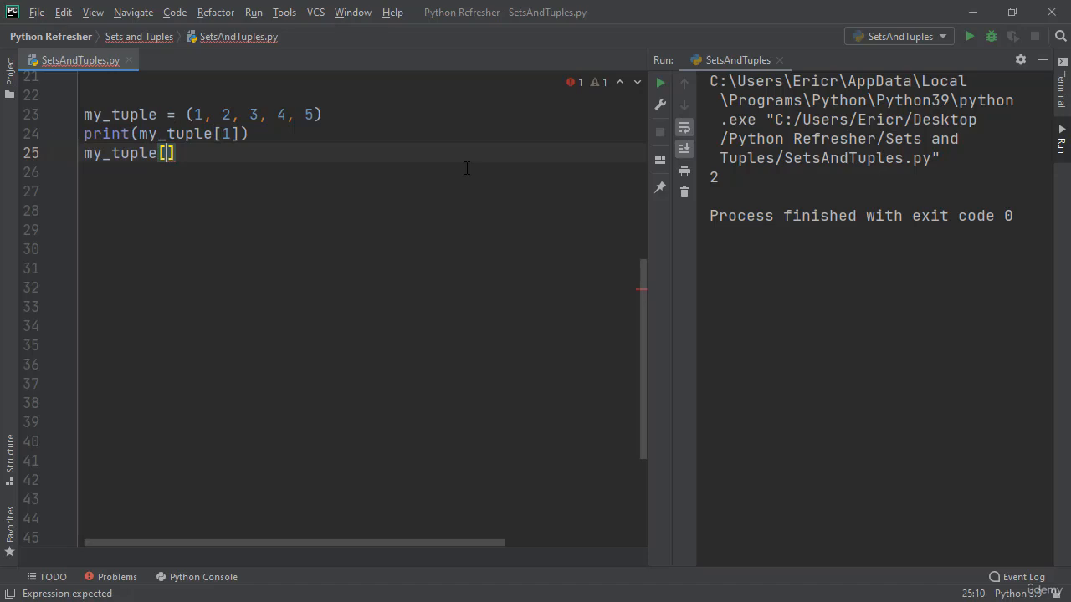
pyautogui.write('1] = 1')
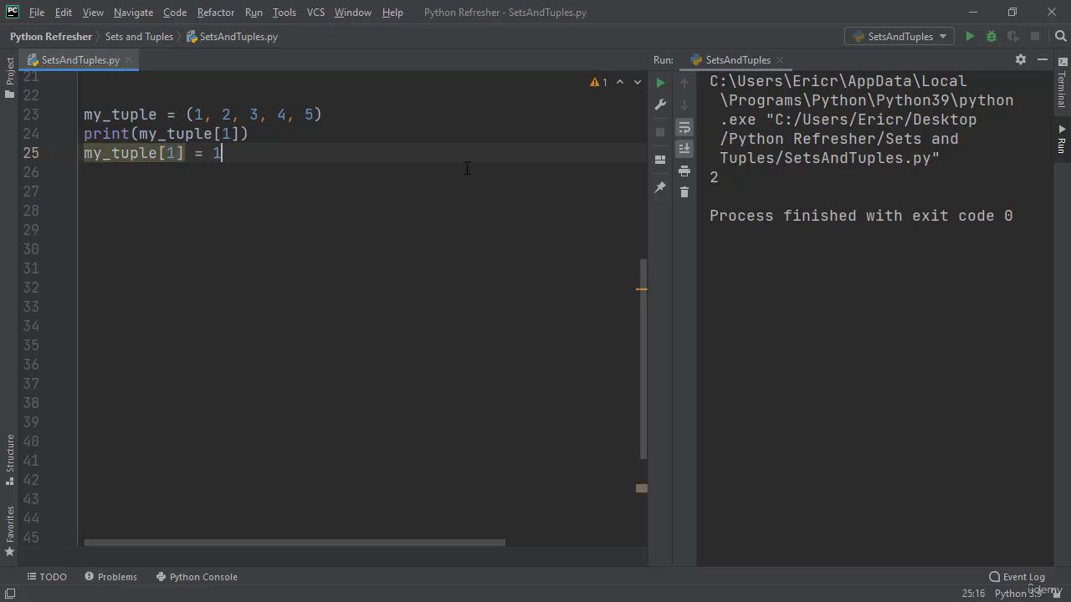
pyautogui.write('00')
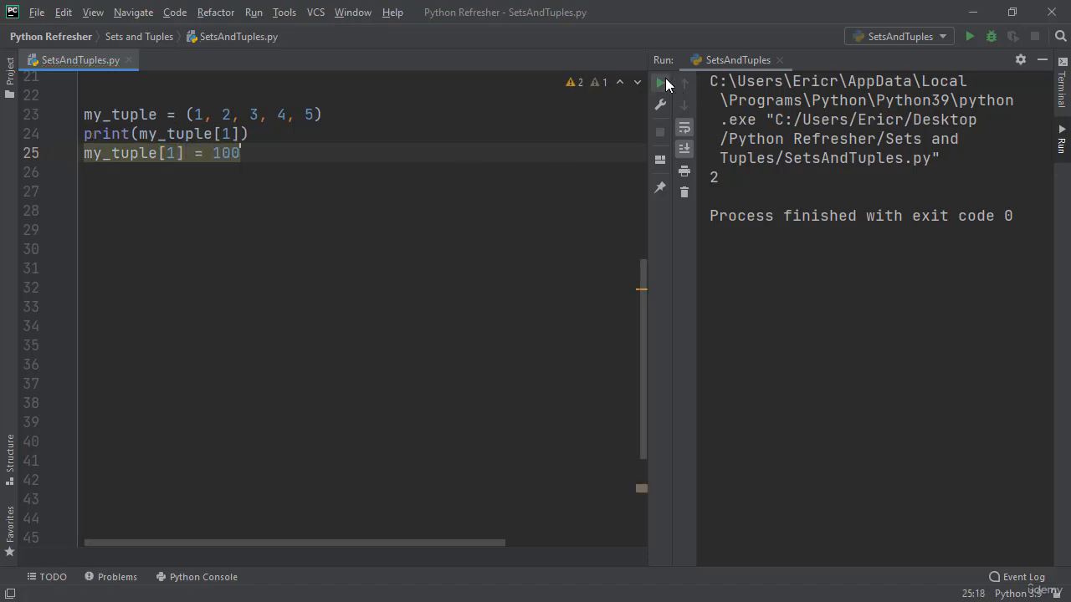
pyautogui.click(660, 82)
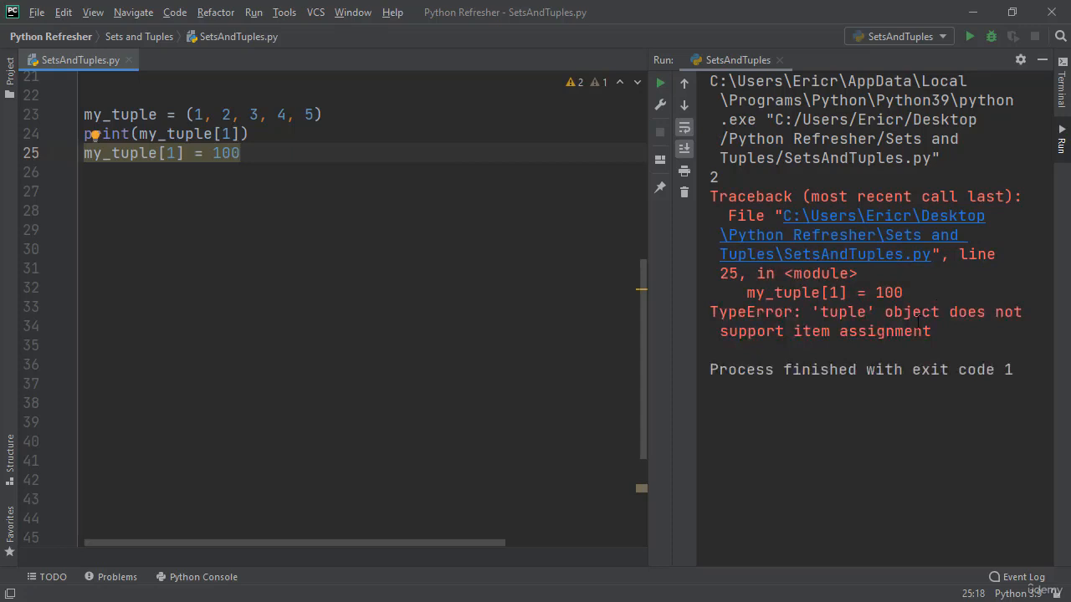